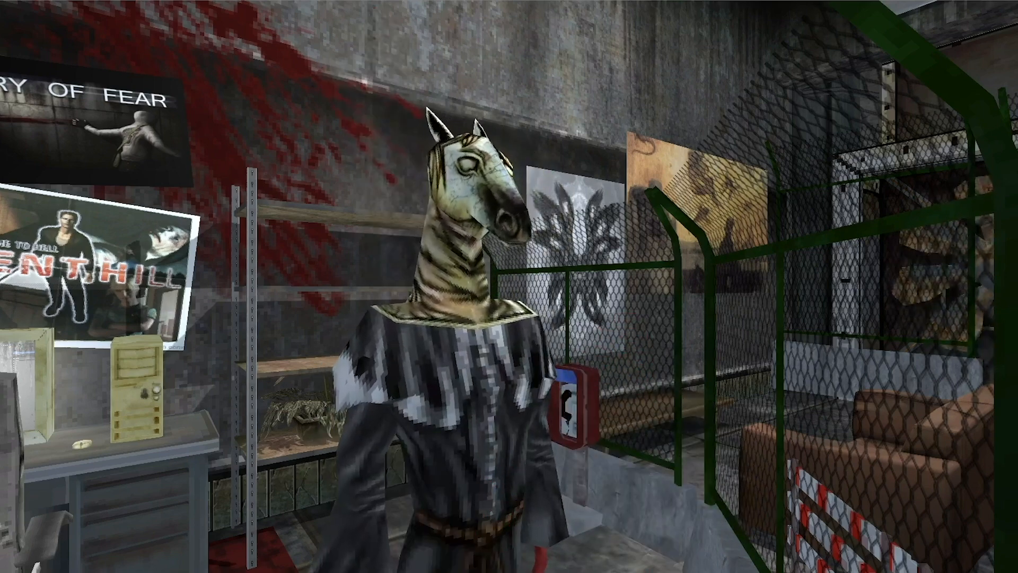
{"action": "mouse_move", "coordinate": [509, 286]}
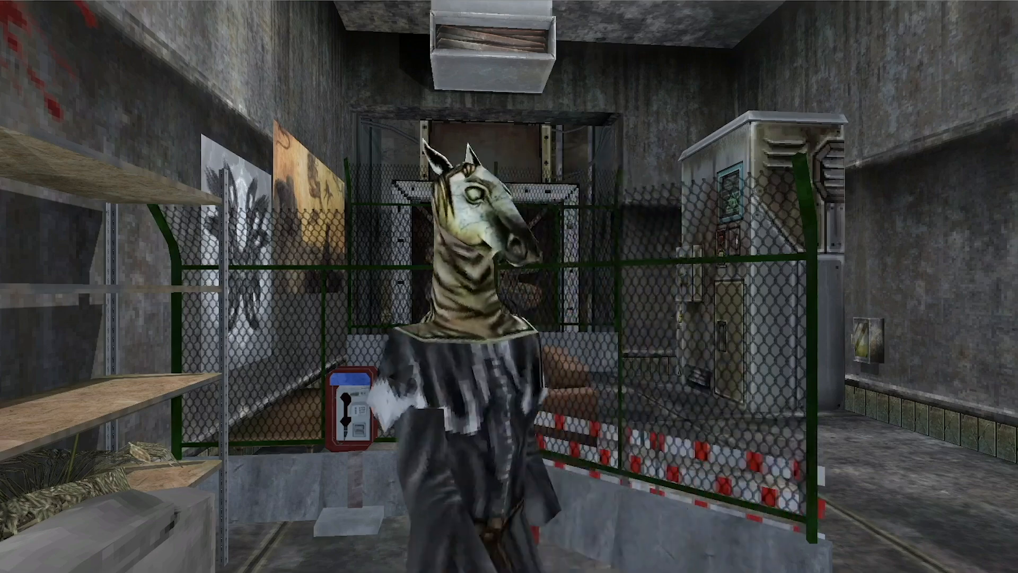
{"action": "mouse_move", "coordinate": [509, 286]}
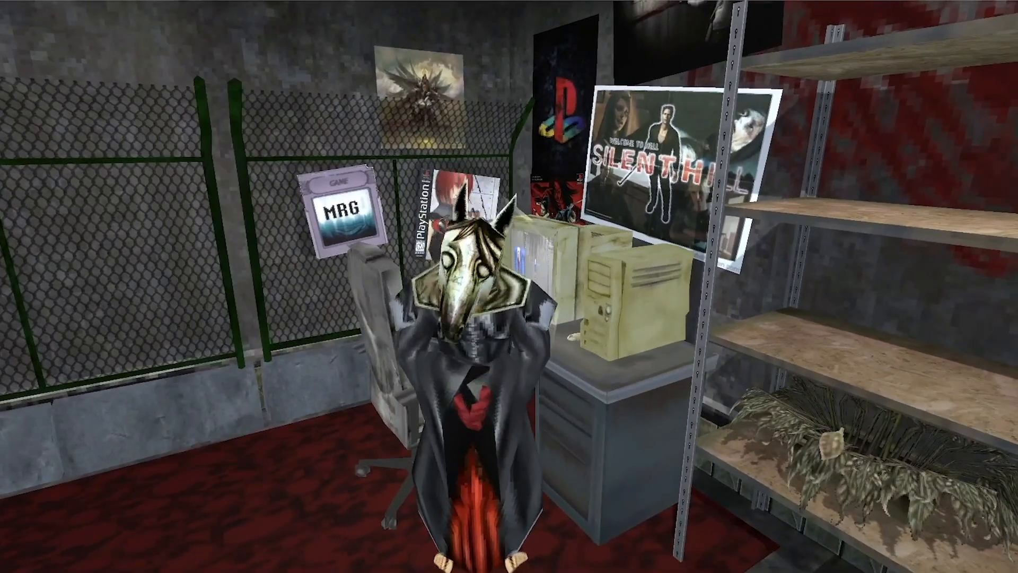
{"action": "mouse_move", "coordinate": [509, 286]}
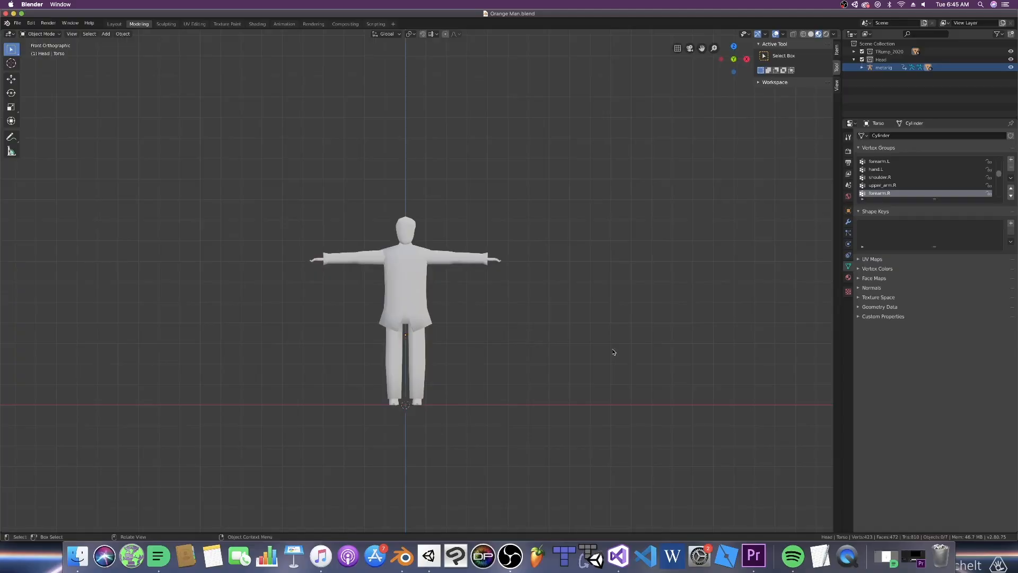
{"action": "mouse_move", "coordinate": [730, 355]}
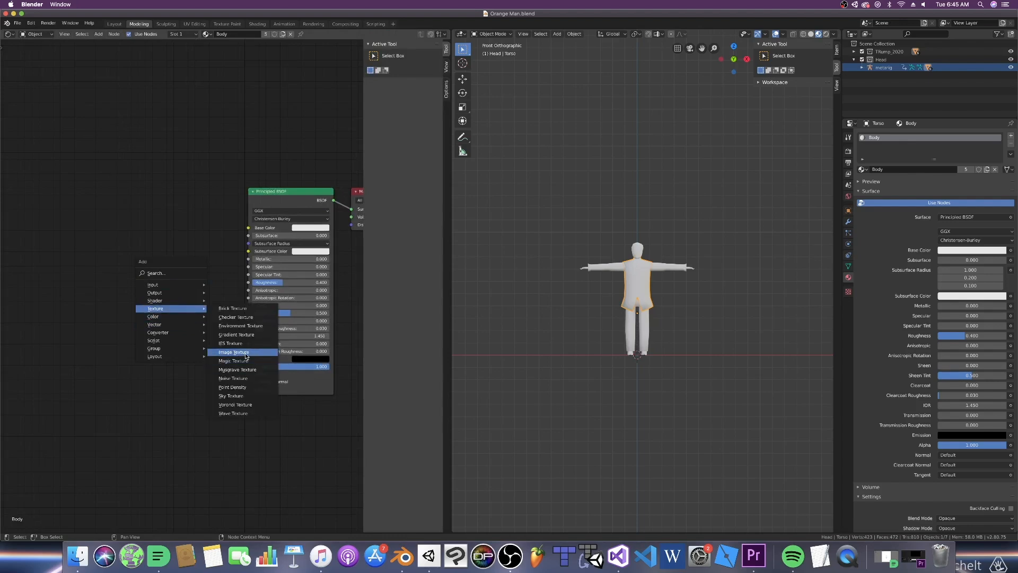
Add an Image Texture node to the body material and browse the OrangeMan_Textures folder for an image
{"action": "left_click", "coordinate": [233, 352]}
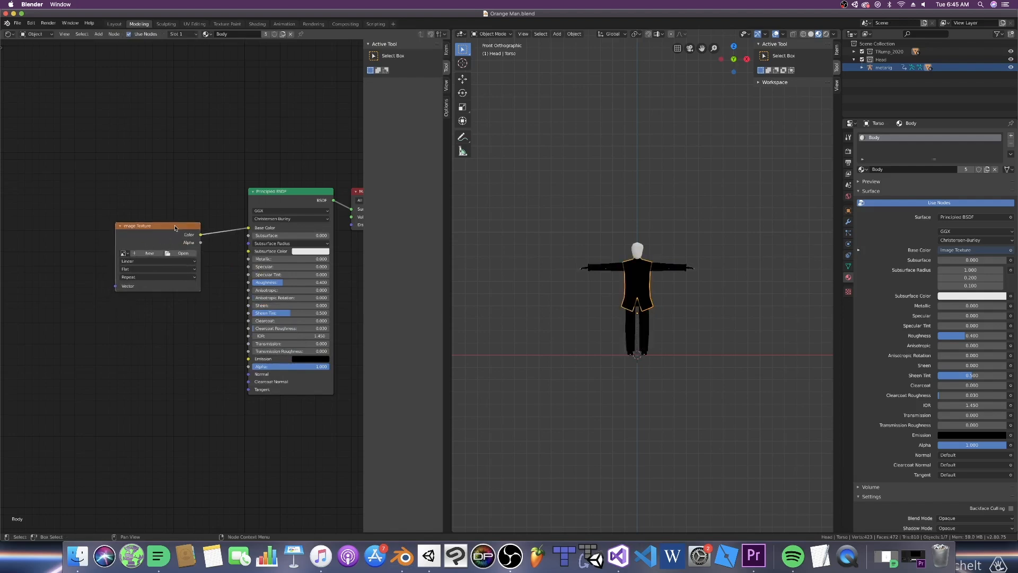
{"action": "mouse_move", "coordinate": [177, 252]}
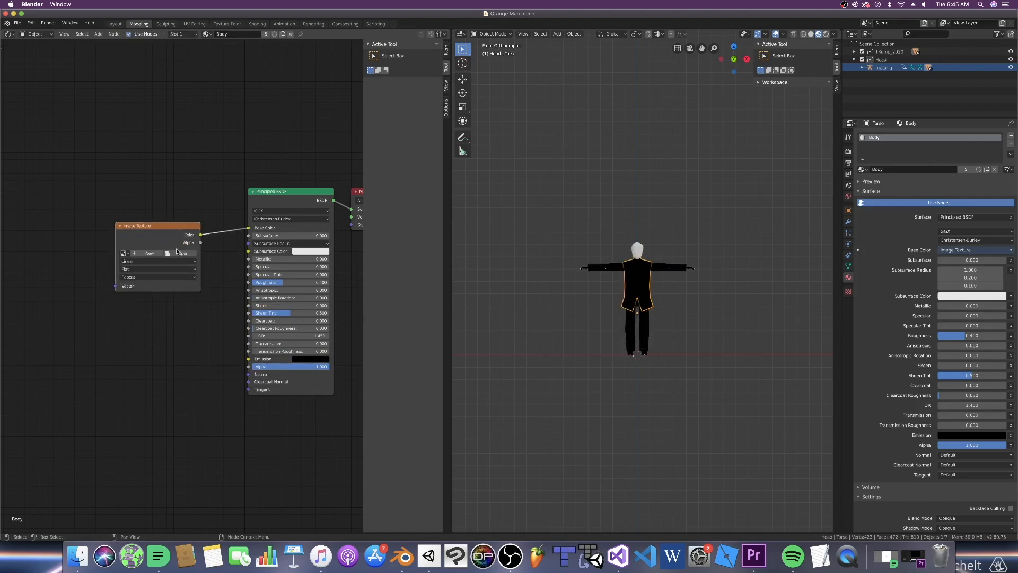
{"action": "left_click", "coordinate": [184, 253]}
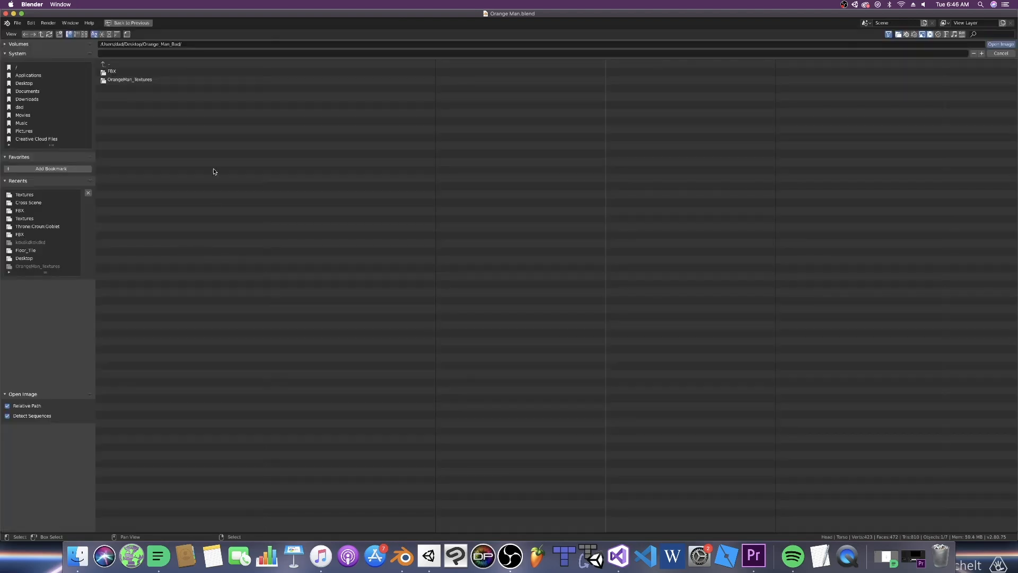
{"action": "double_click", "coordinate": [129, 79]}
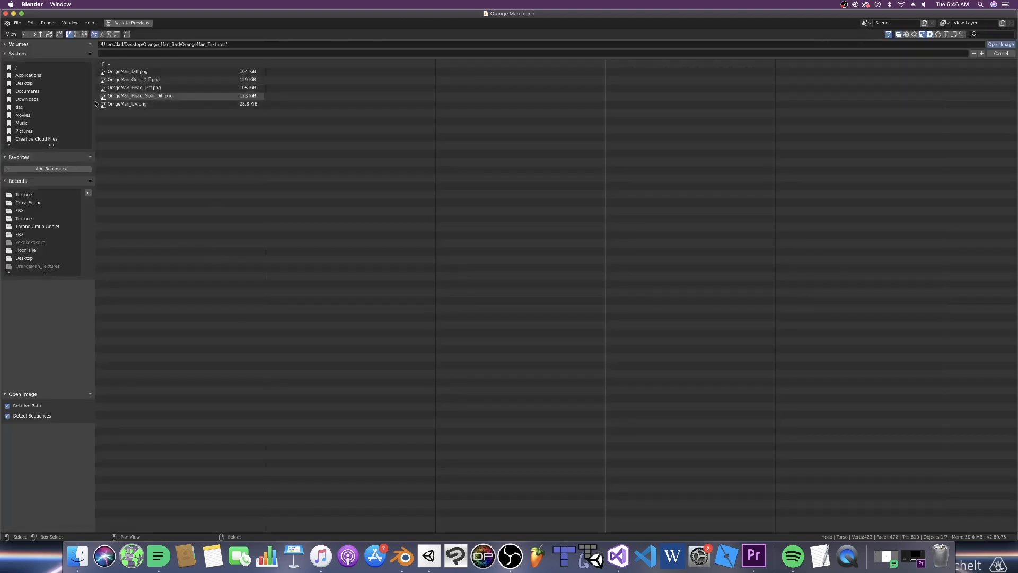
{"action": "left_click", "coordinate": [134, 79]}
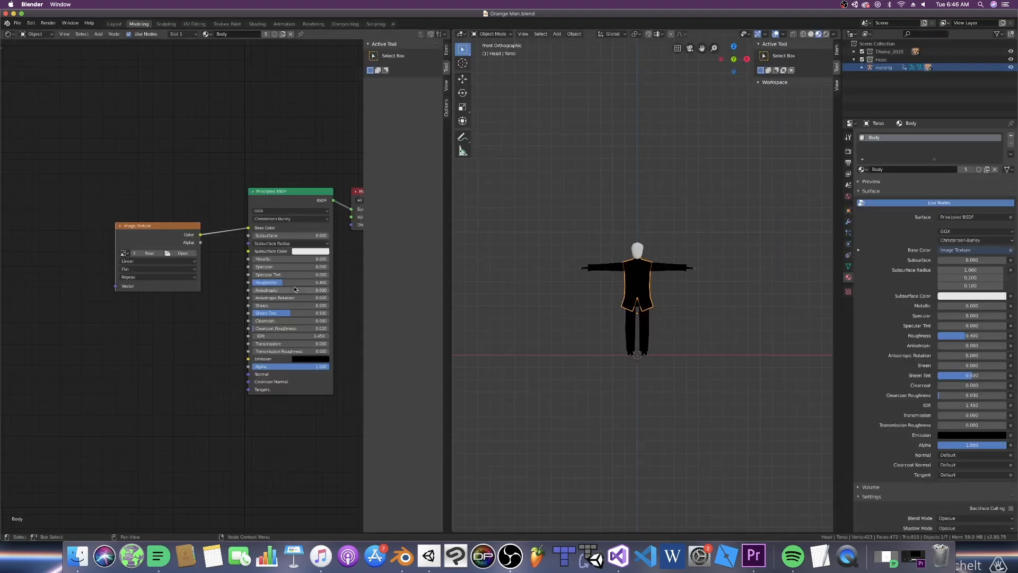
{"action": "mouse_move", "coordinate": [205, 93]}
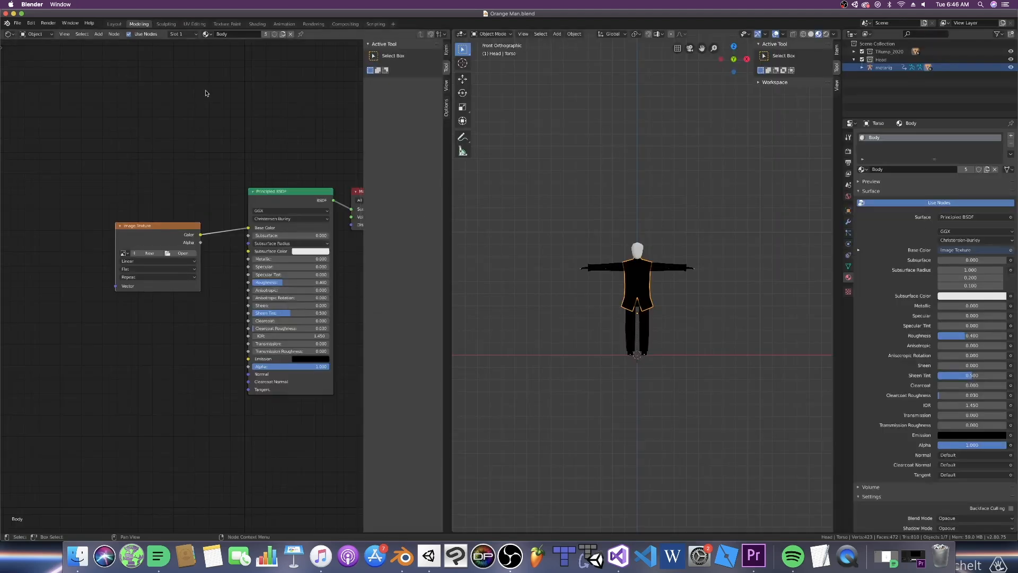
Switch to the Texture Paint workspace and load the suit texture image via the Image menu
{"action": "left_click", "coordinate": [227, 24]}
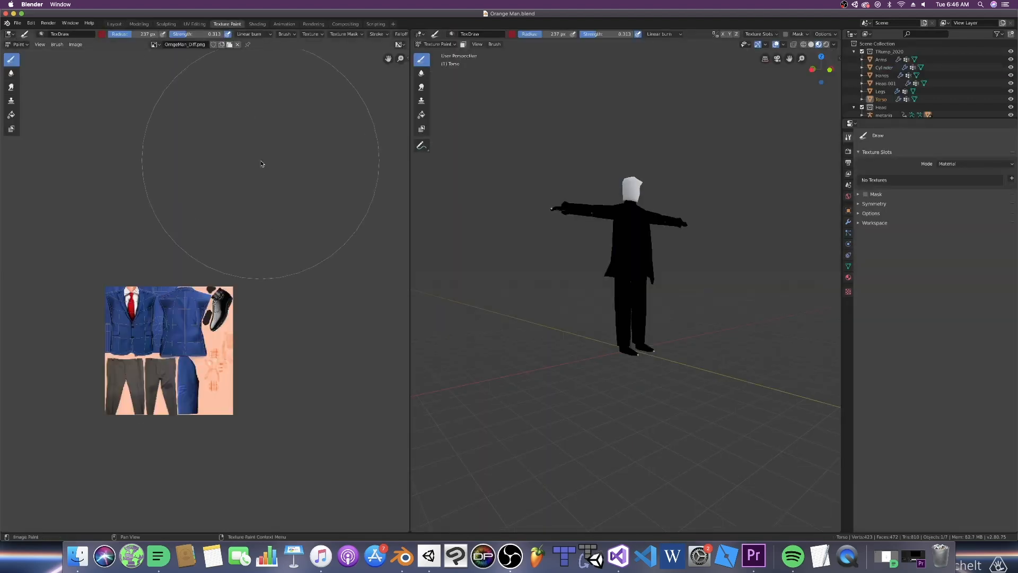
{"action": "mouse_move", "coordinate": [137, 362]}
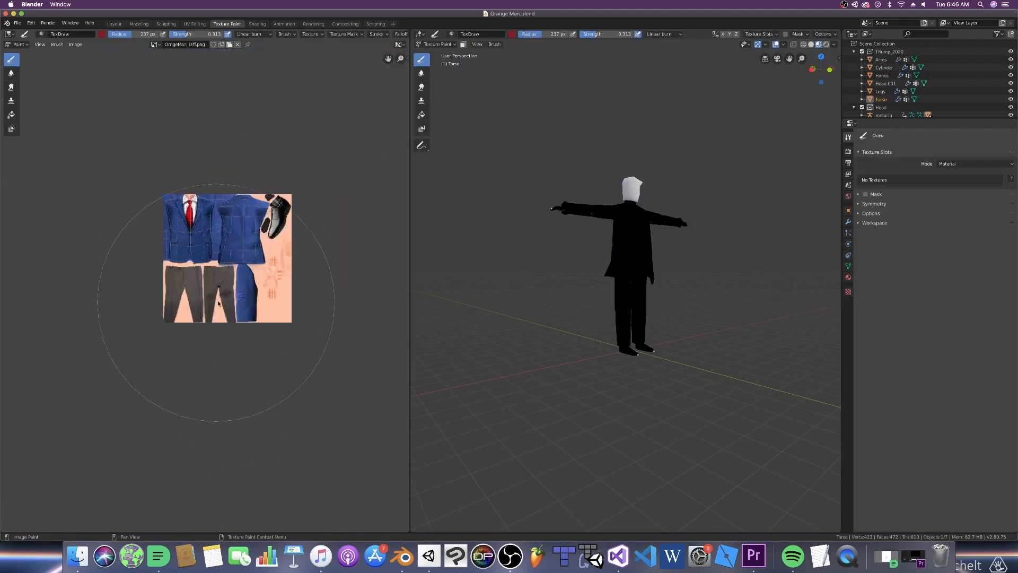
{"action": "left_click", "coordinate": [74, 45]}
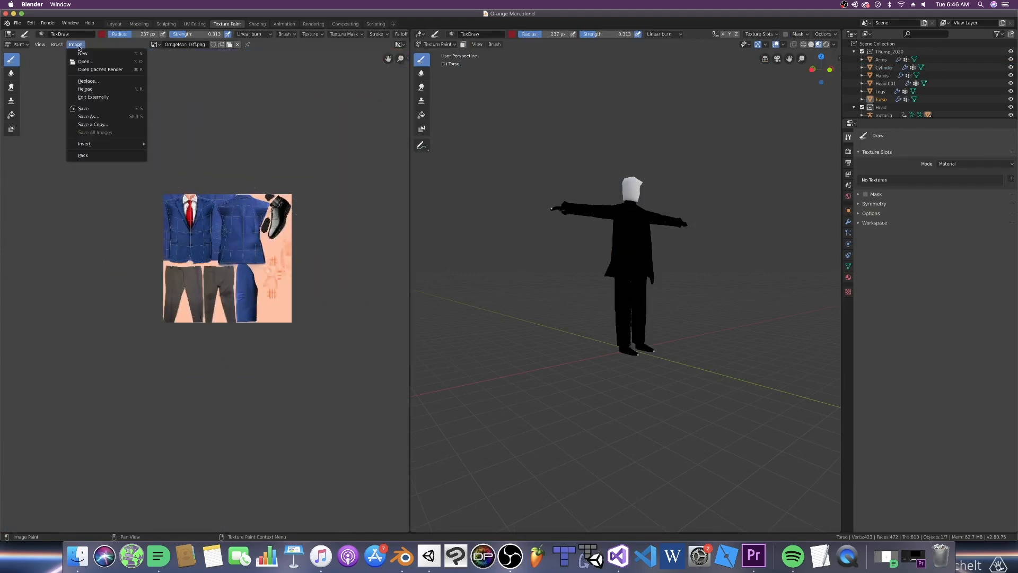
{"action": "left_click", "coordinate": [287, 139]}
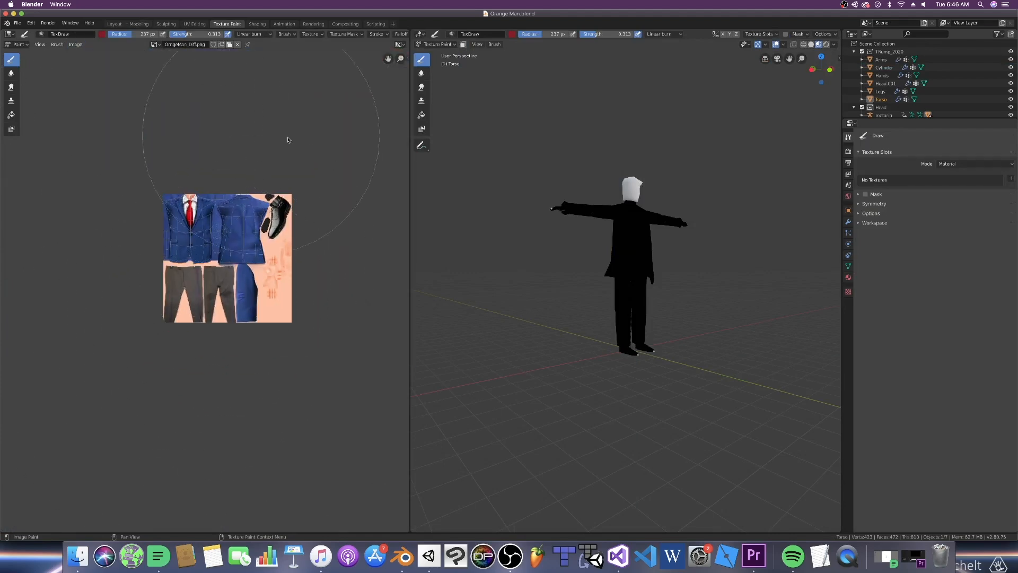
{"action": "left_click", "coordinate": [76, 45]}
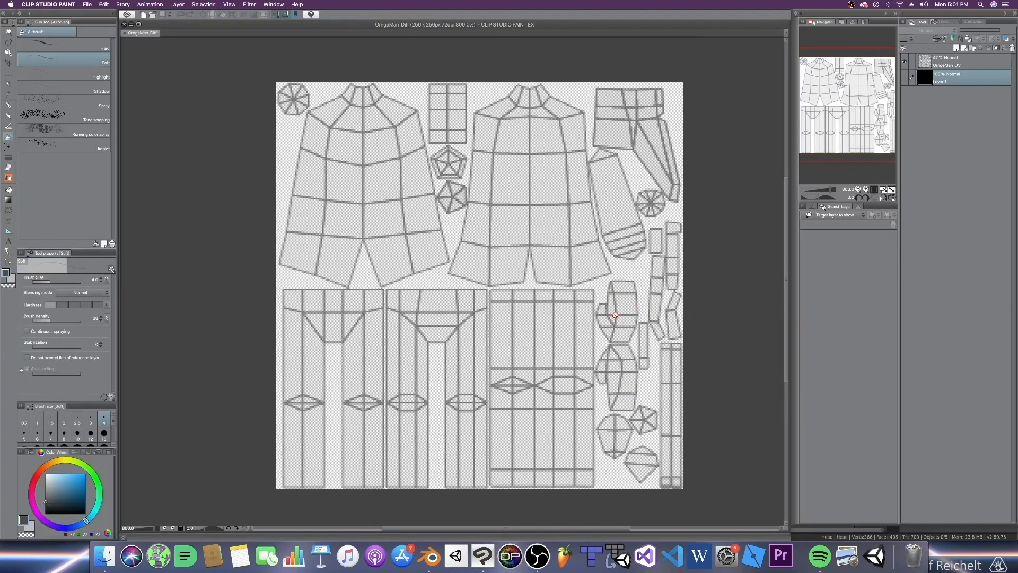
Open the blue suit jacket photo and erase its sleeves with the Eraser
{"action": "left_click", "coordinate": [180, 33]}
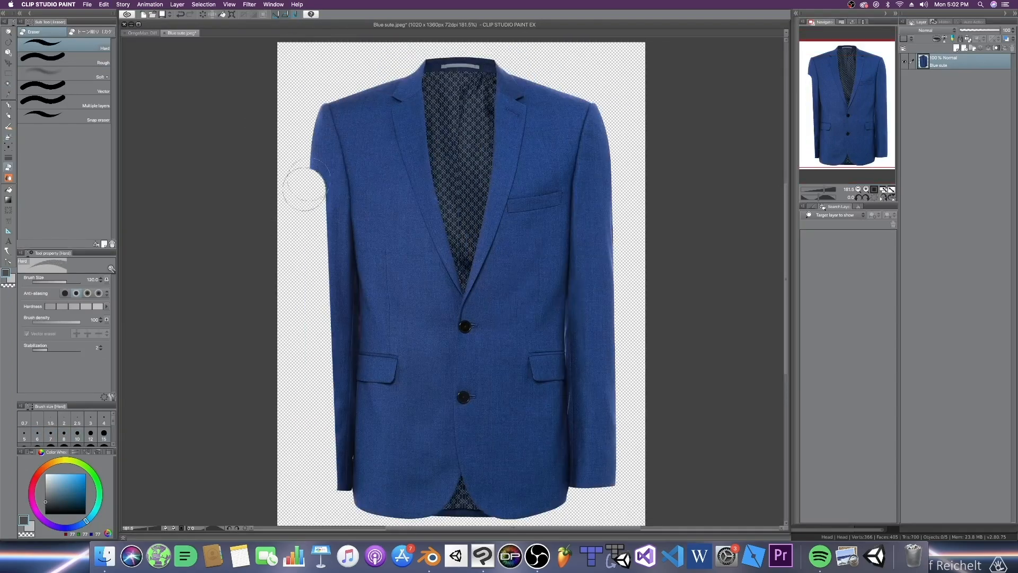
{"action": "left_click", "coordinate": [318, 162]}
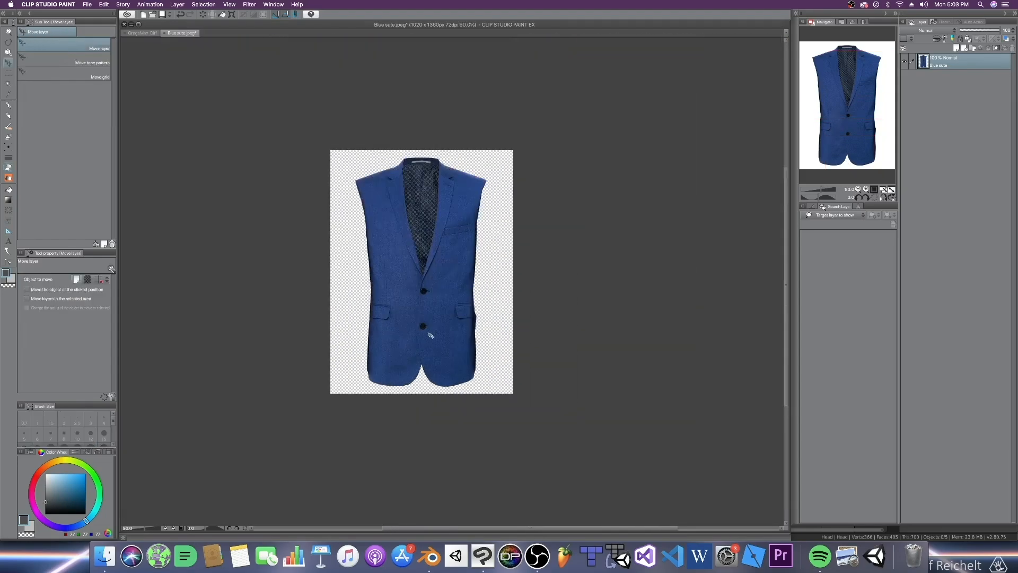
Place the sleeveless jacket front over the torso UVs in OrangeMan_Diff, then load Back.jpeg
{"action": "left_click", "coordinate": [141, 33]}
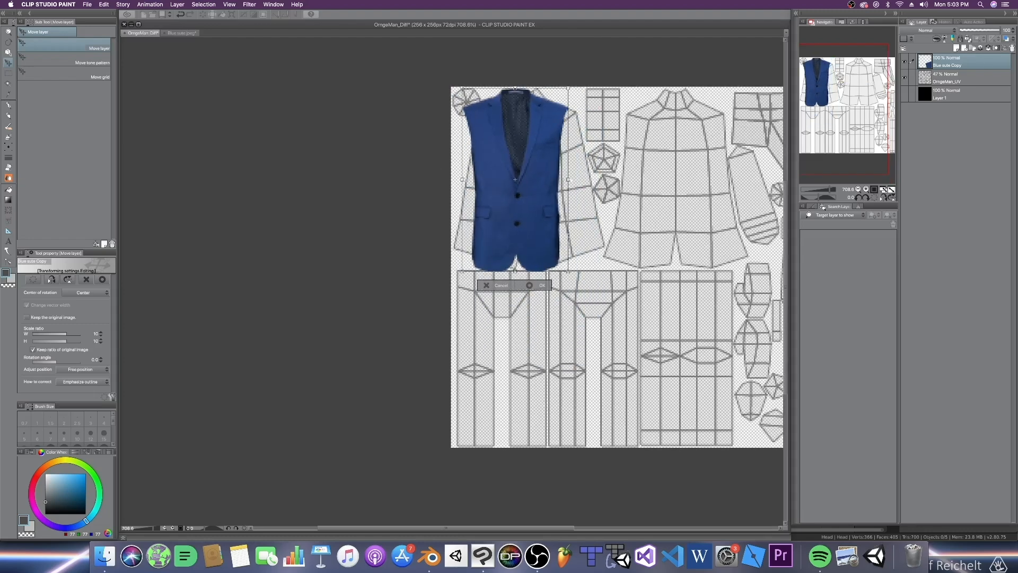
{"action": "left_click", "coordinate": [180, 33]}
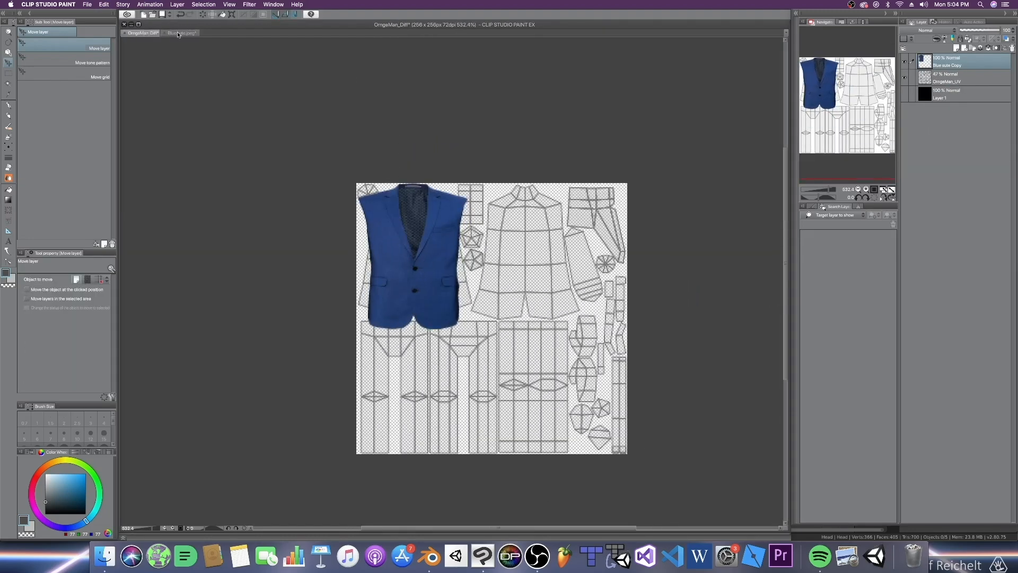
{"action": "left_click", "coordinate": [218, 33]}
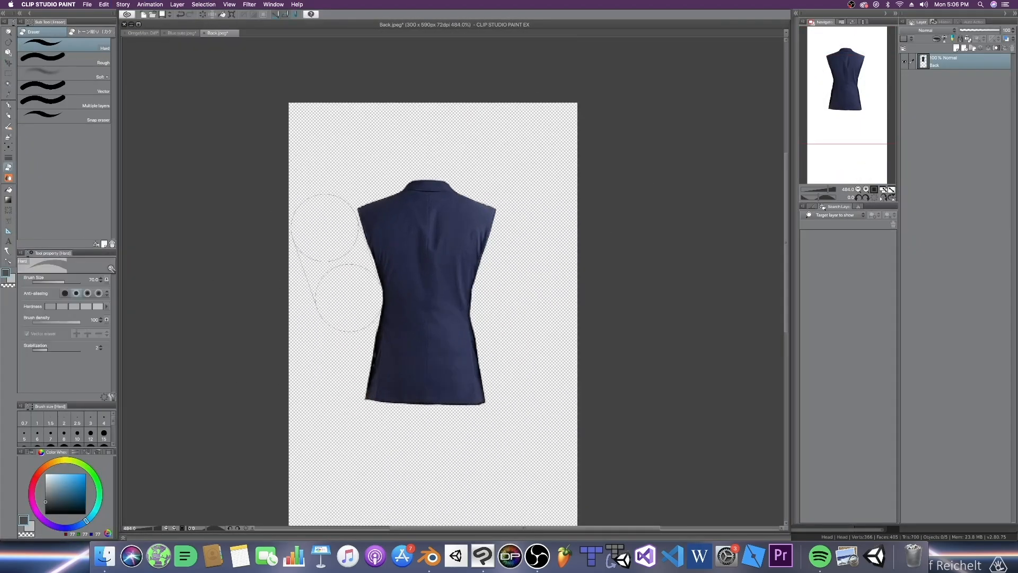
Paste the jacket back onto the rear torso UVs and match its saturation to the front
{"action": "left_click", "coordinate": [142, 33]}
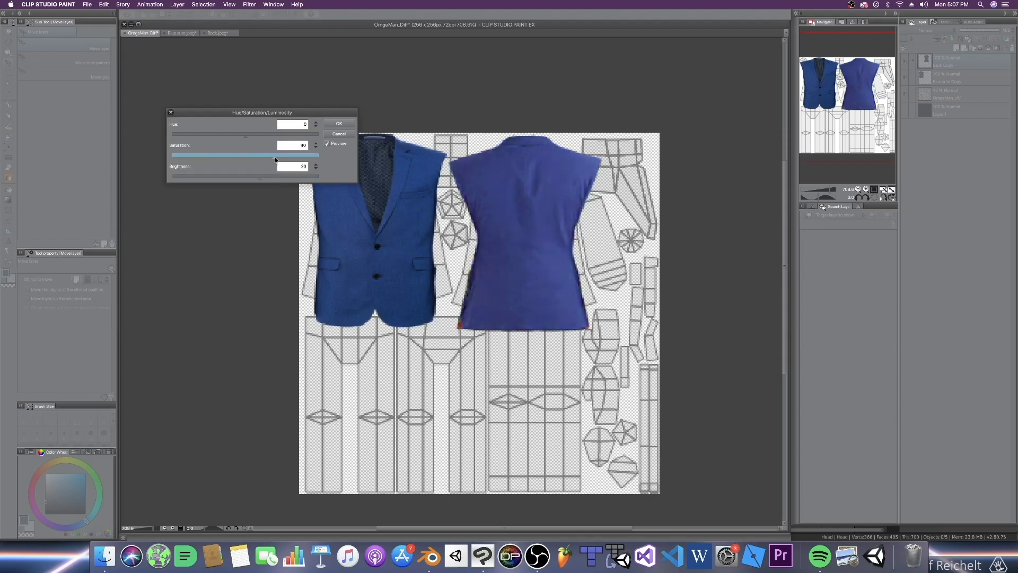
{"action": "left_click", "coordinate": [339, 123]}
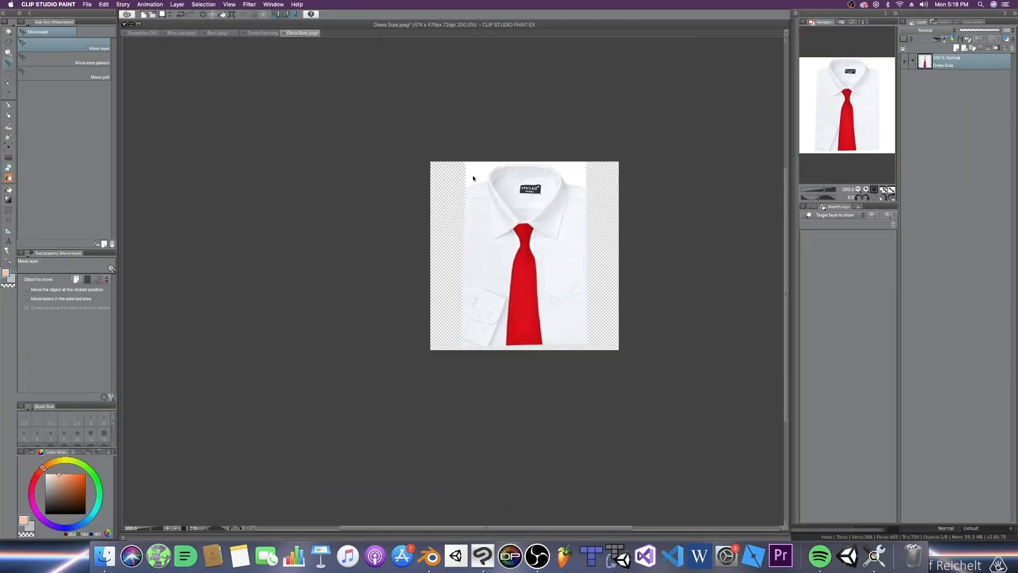
Add the shirt and tie to the texture and move the torso UVs over it in Blender
{"action": "left_click", "coordinate": [143, 33]}
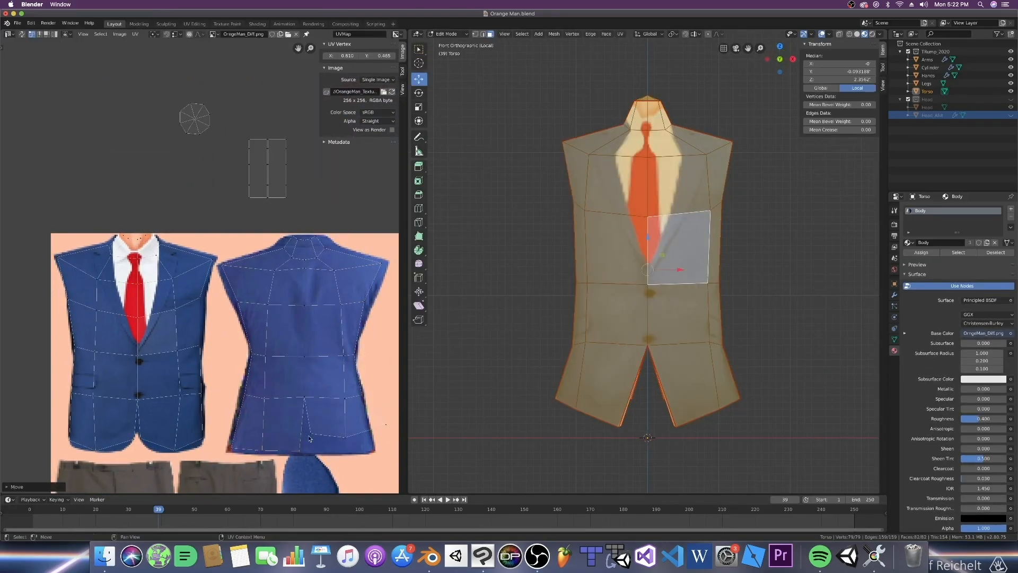
{"action": "key", "text": "Tab"}
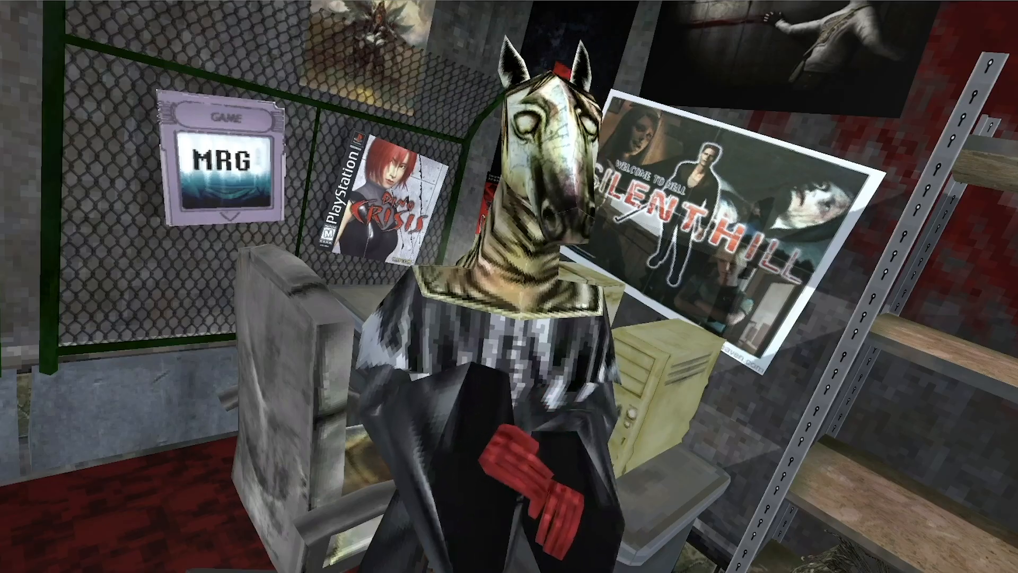
{"action": "mouse_move", "coordinate": [509, 287]}
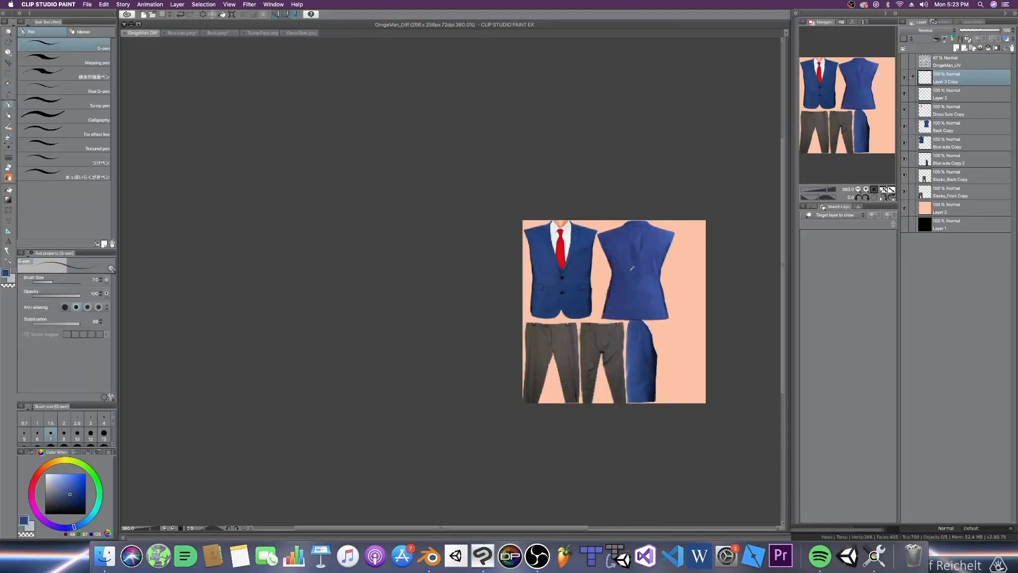
Raise the suit texture's saturation with Hue/Saturation/Luminosity and confirm
{"action": "right_click", "coordinate": [947, 123]}
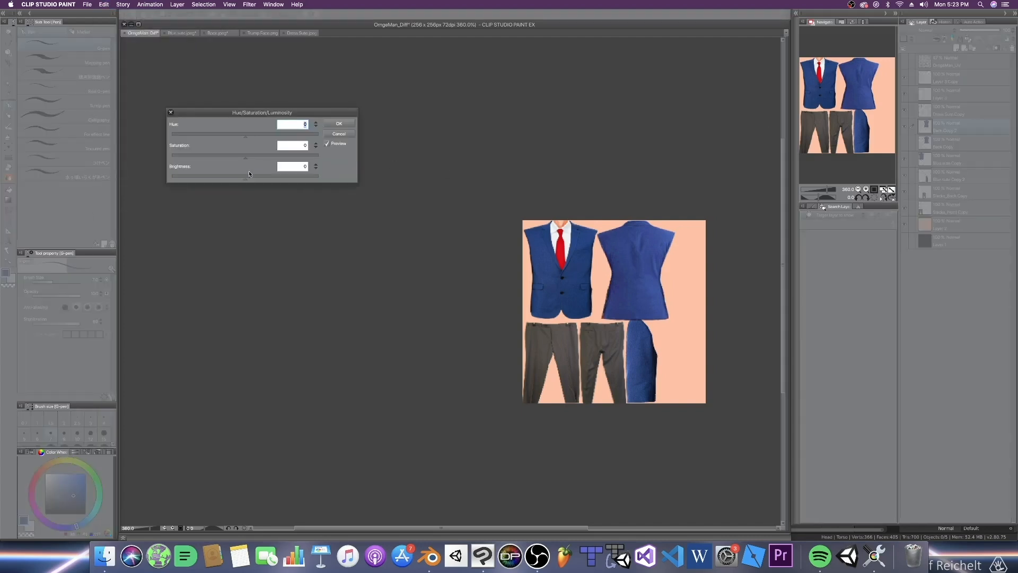
{"action": "left_click", "coordinate": [339, 123]}
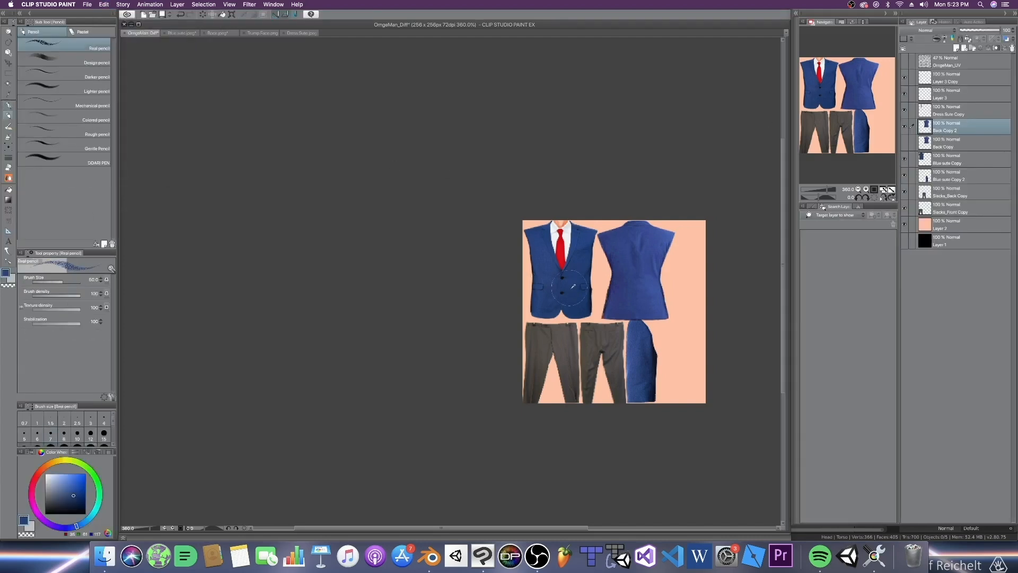
{"action": "left_click", "coordinate": [102, 4]}
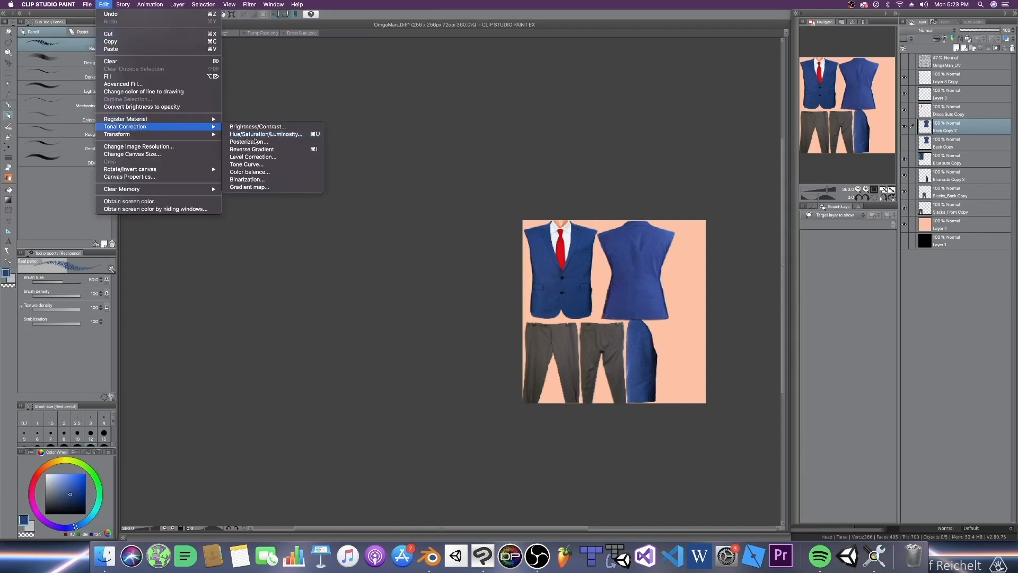
{"action": "left_click", "coordinate": [265, 134]}
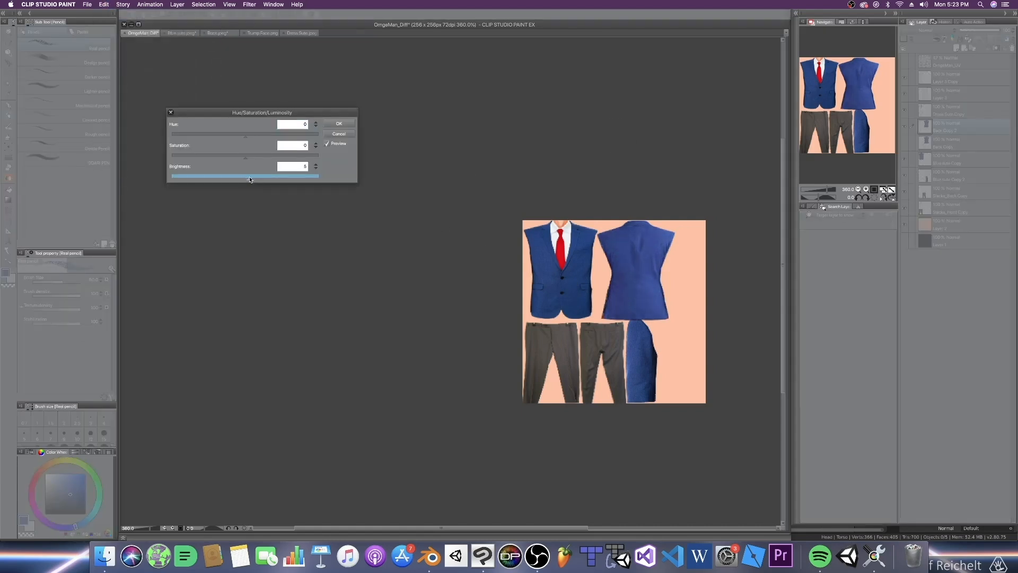
{"action": "left_click_drag", "start_coordinate": [245, 155], "coordinate": [269, 155]}
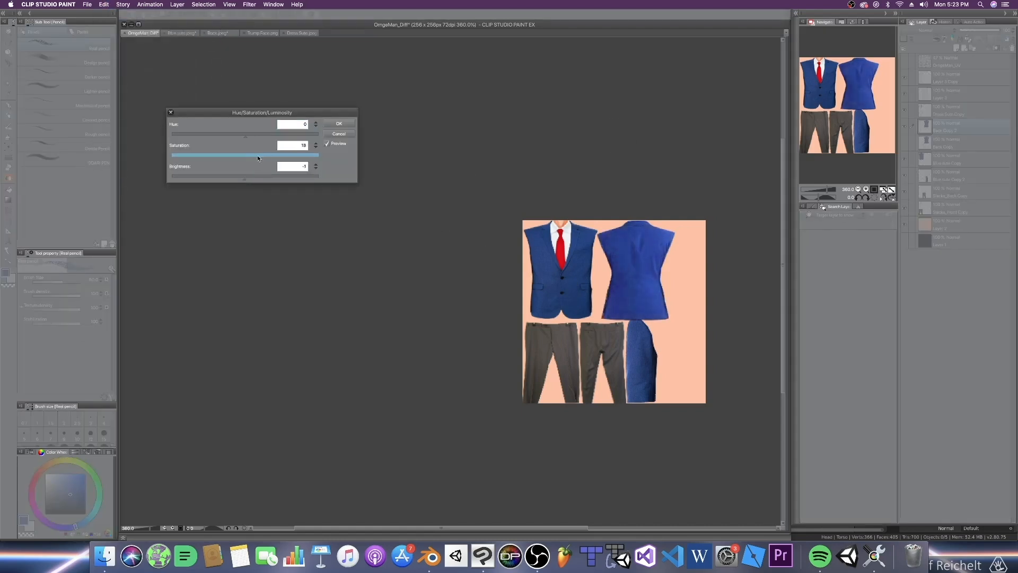
{"action": "left_click", "coordinate": [316, 144]}
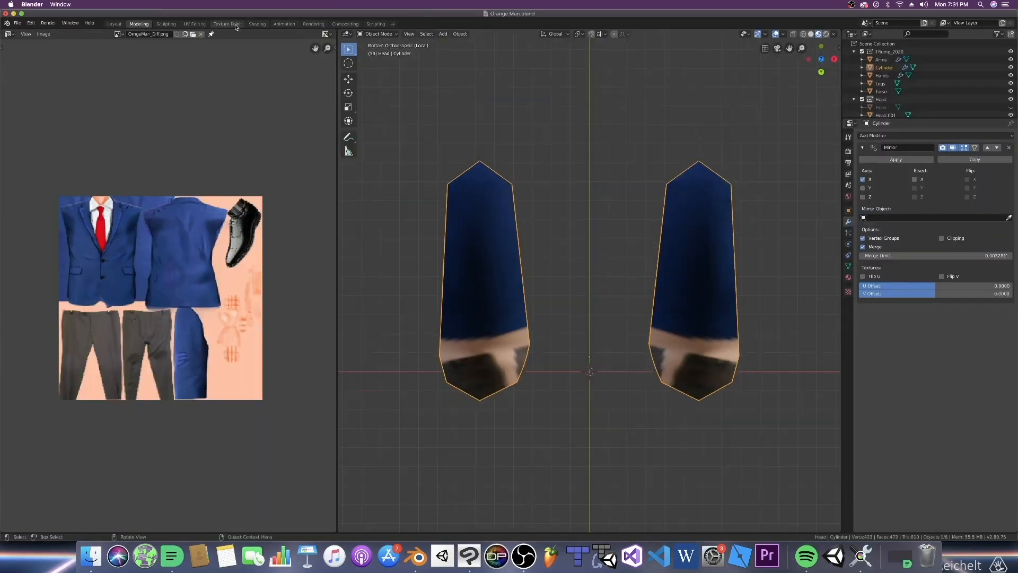
Scale and move the shoe UVs over the black shoe area of the suit texture
{"action": "left_click", "coordinate": [227, 24]}
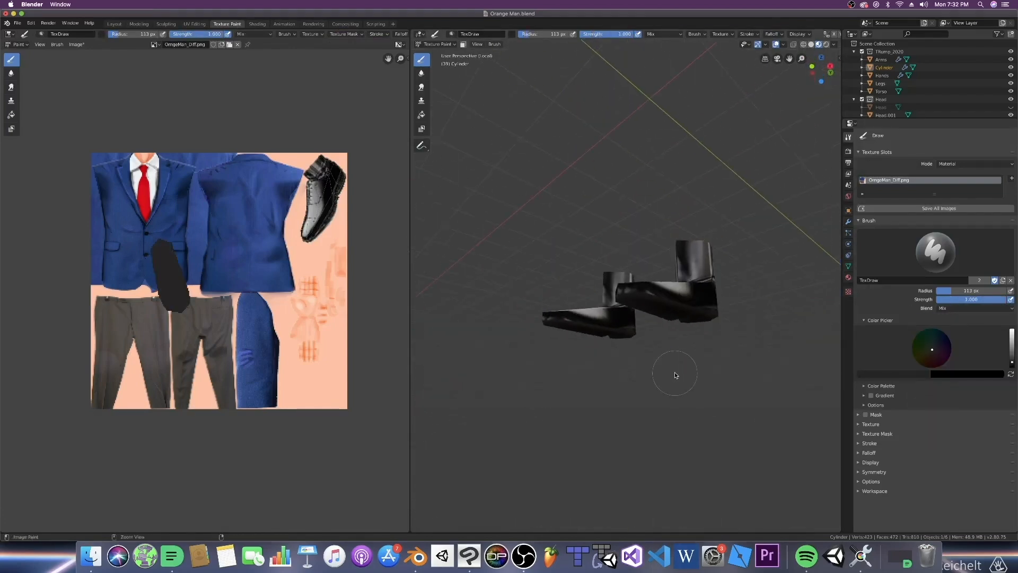
{"action": "left_click", "coordinate": [139, 23]}
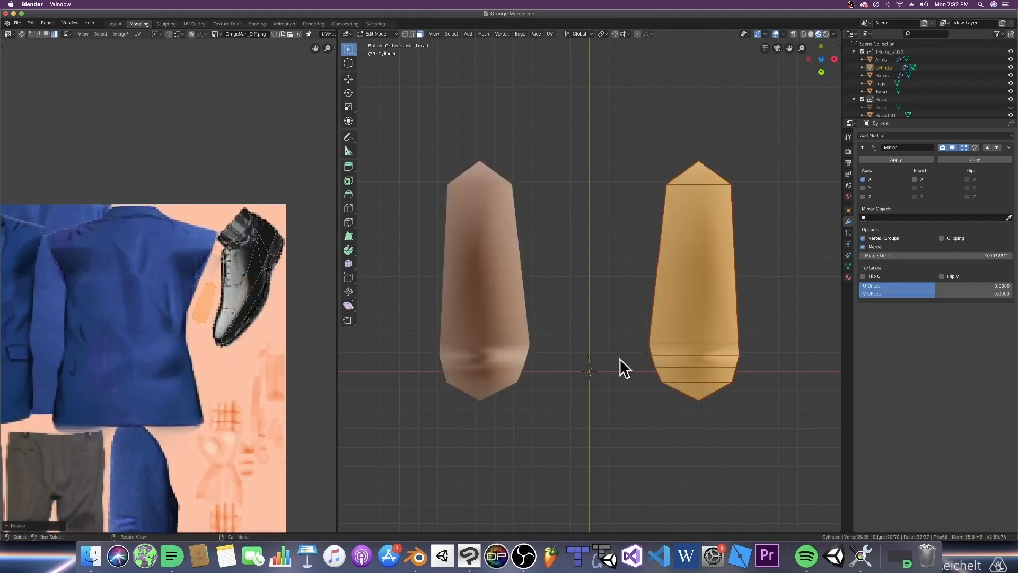
{"action": "left_click", "coordinate": [227, 24]}
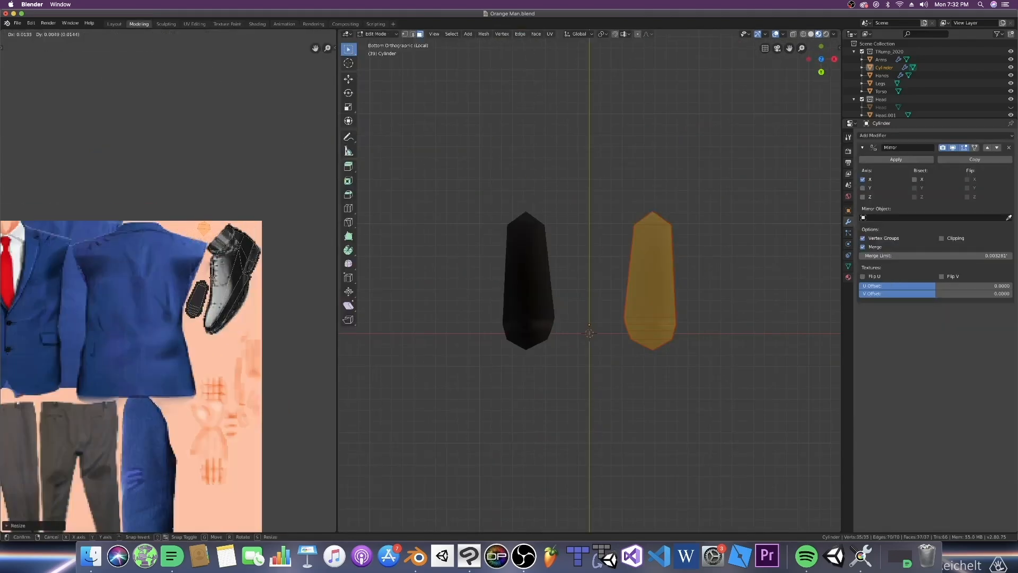
{"action": "left_click", "coordinate": [227, 25]}
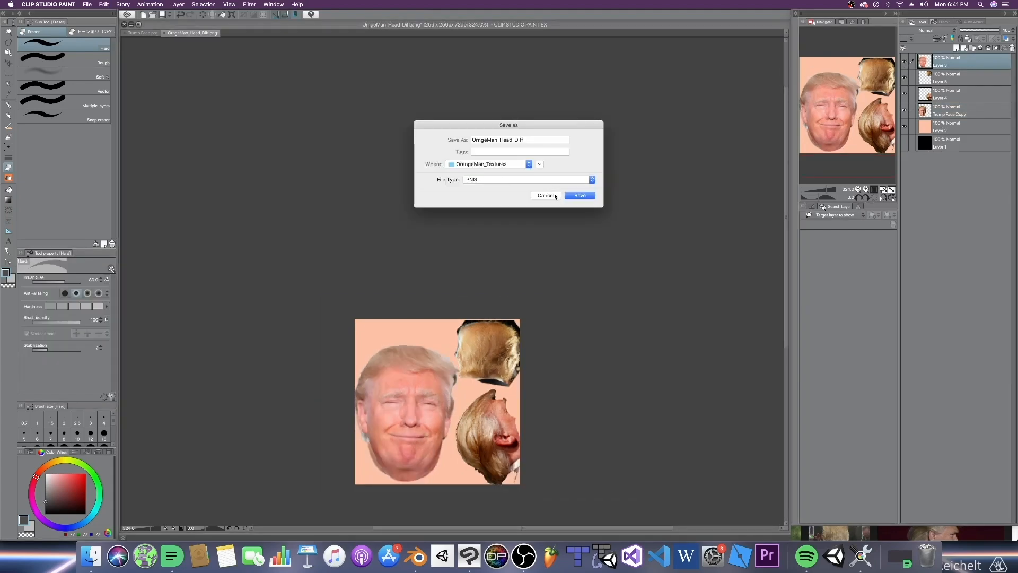
{"action": "left_click", "coordinate": [578, 195]}
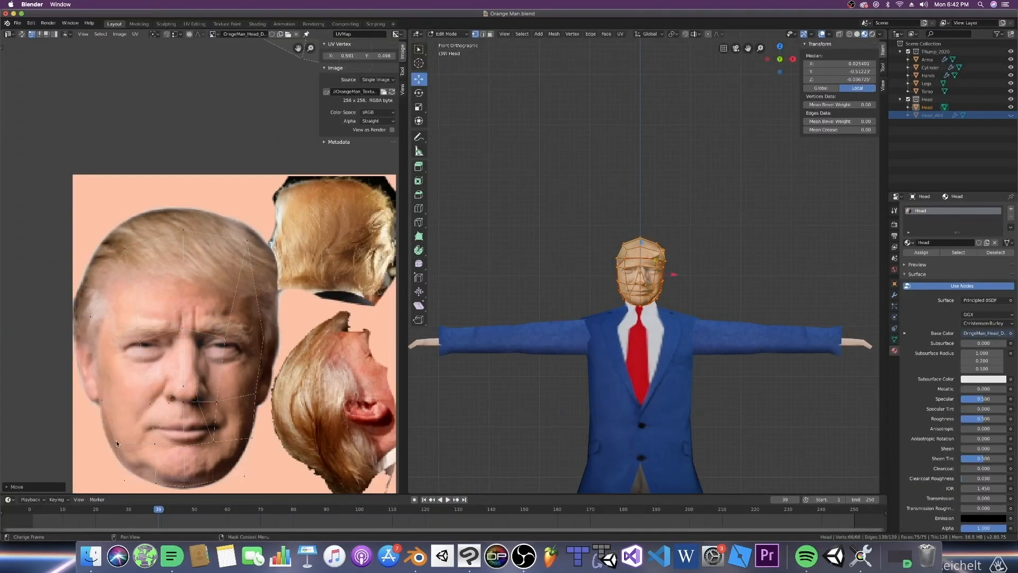
Move and scale the head UVs so the face photo and side hair line up on the mesh
{"action": "key", "text": "Tab"}
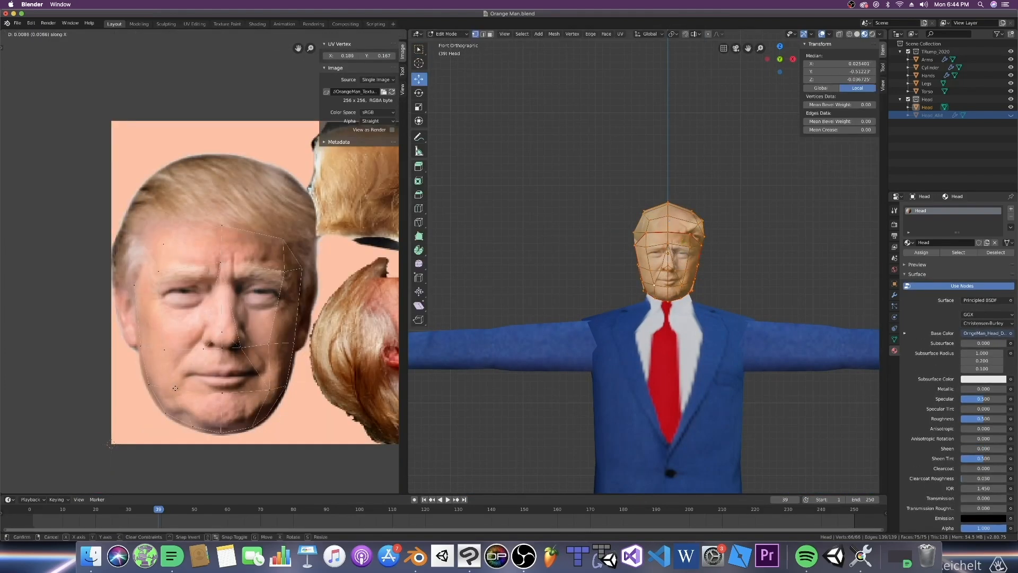
{"action": "left_click", "coordinate": [282, 245]}
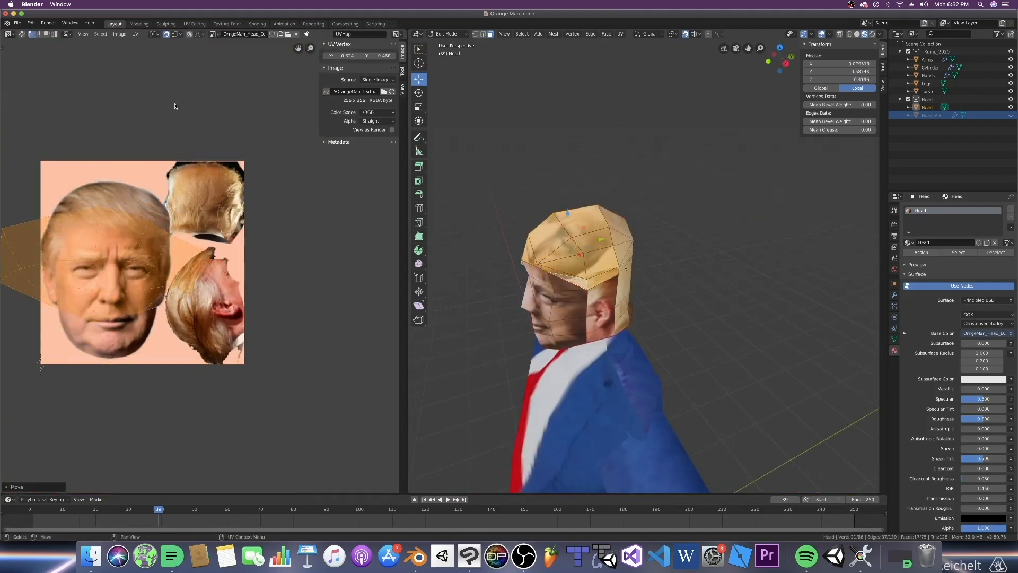
{"action": "key", "text": "Tab"}
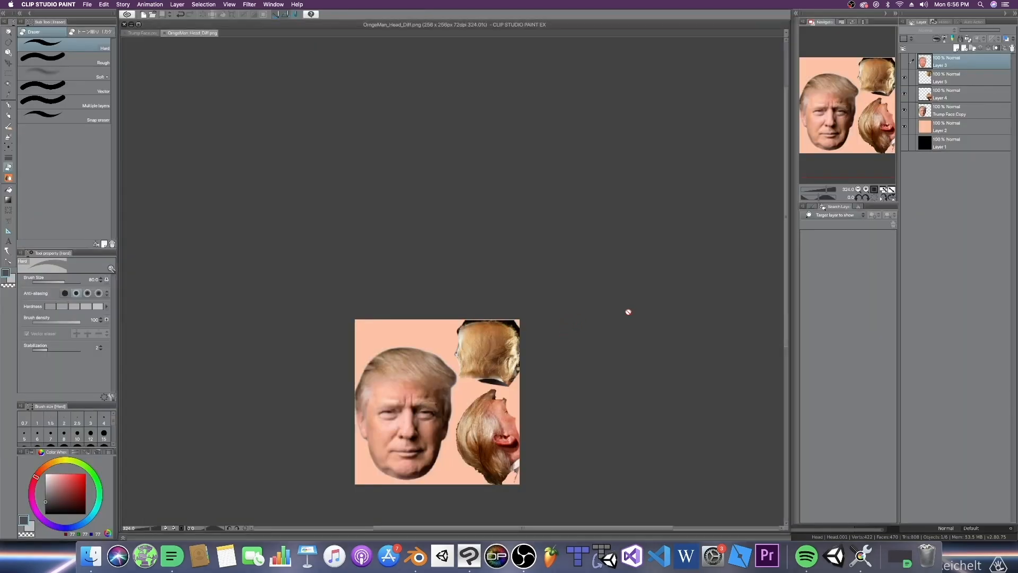
Duplicate the face layer and save the head texture as a flat image without layers
{"action": "left_click", "coordinate": [948, 73]}
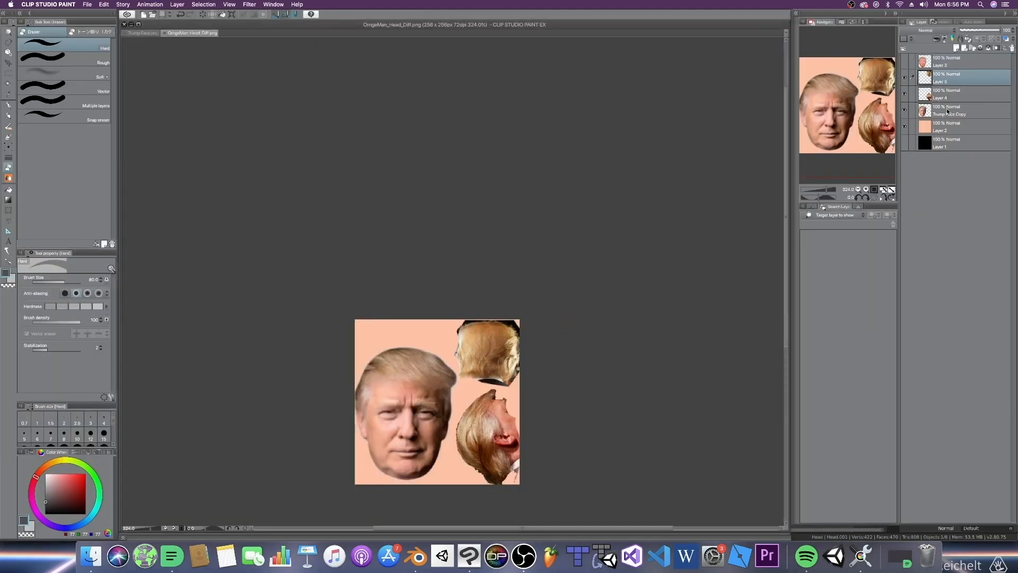
{"action": "left_click", "coordinate": [103, 4]}
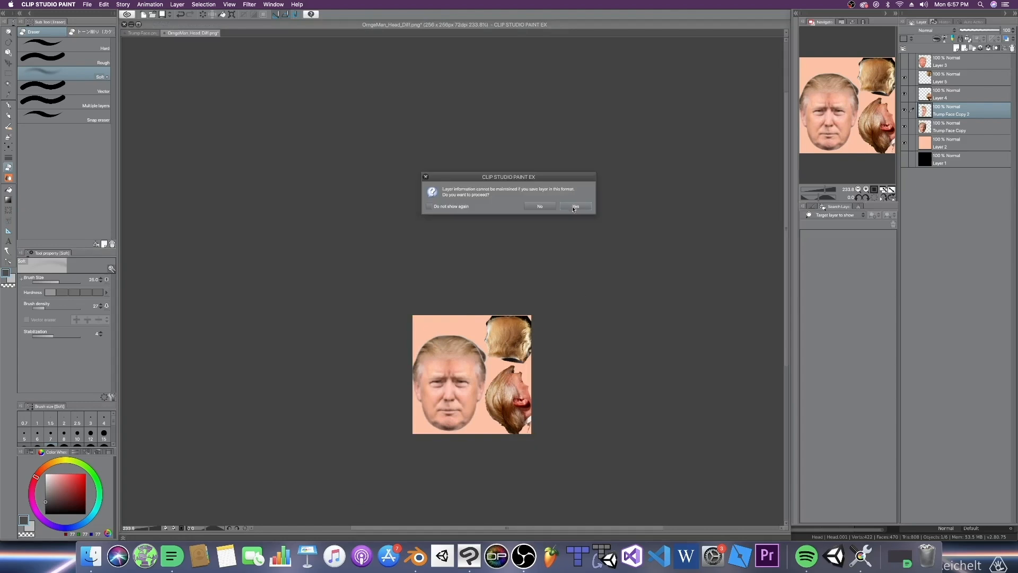
{"action": "left_click", "coordinate": [573, 205]}
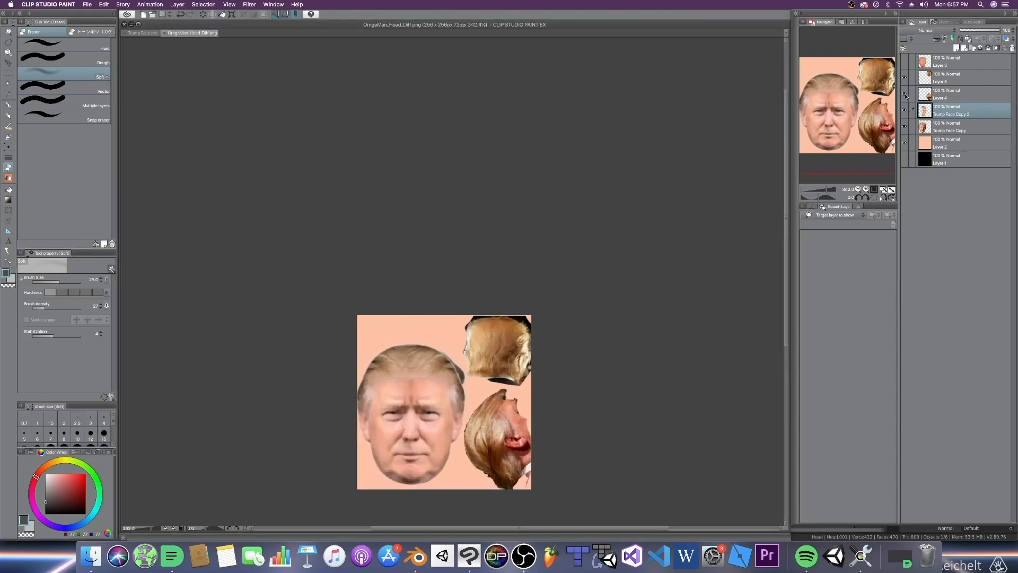
Adjust the face layer's brightness with Hue/Saturation/Luminosity
{"action": "left_click", "coordinate": [104, 4]}
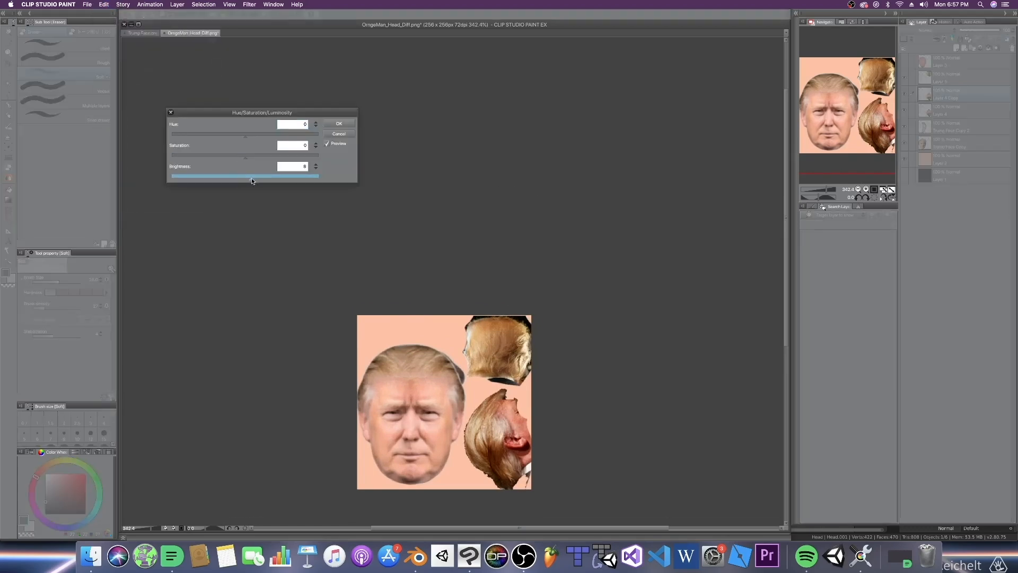
{"action": "left_click_drag", "start_coordinate": [245, 175], "coordinate": [277, 175]}
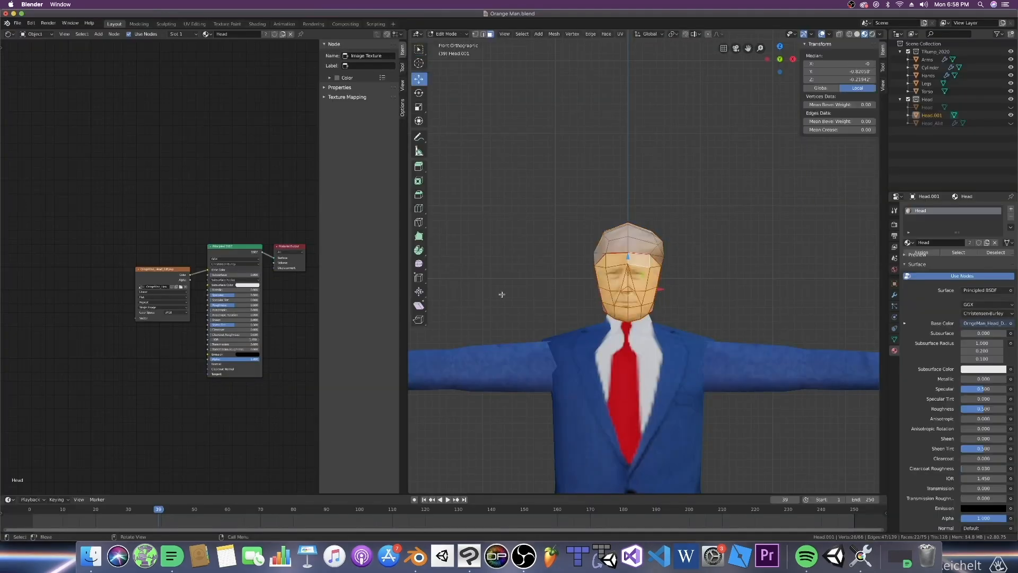
Show the OrangeMan_Head_Diff photo texture beside the head and return to Object Mode
{"action": "left_click", "coordinate": [7, 34]}
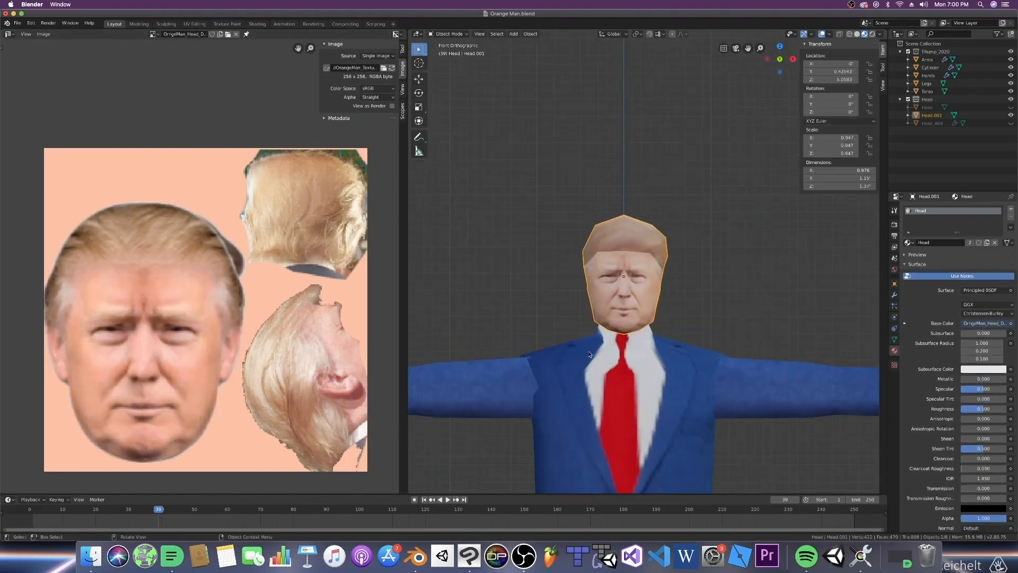
{"action": "key", "text": "Tab"}
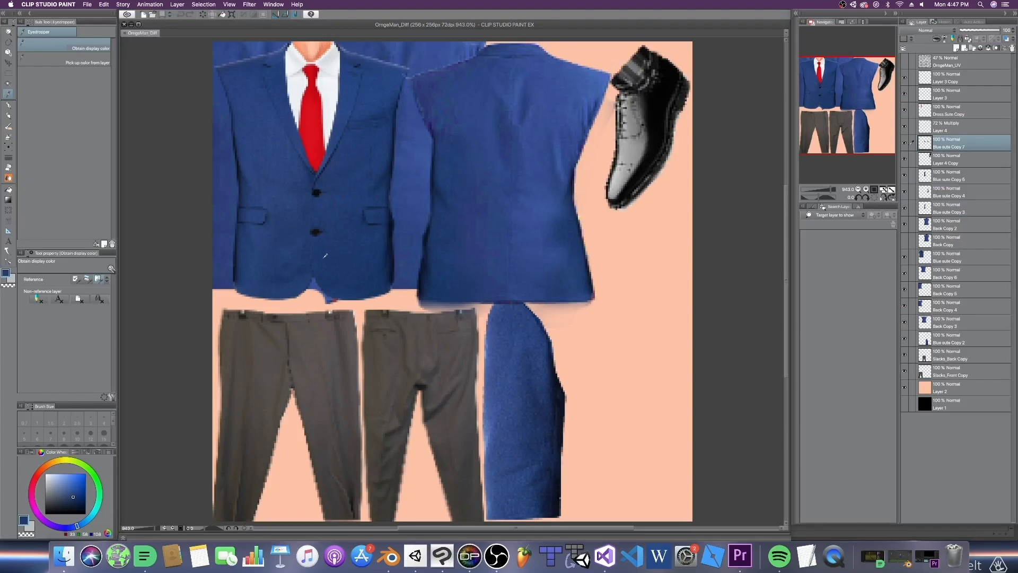
{"action": "mouse_move", "coordinate": [10, 89]}
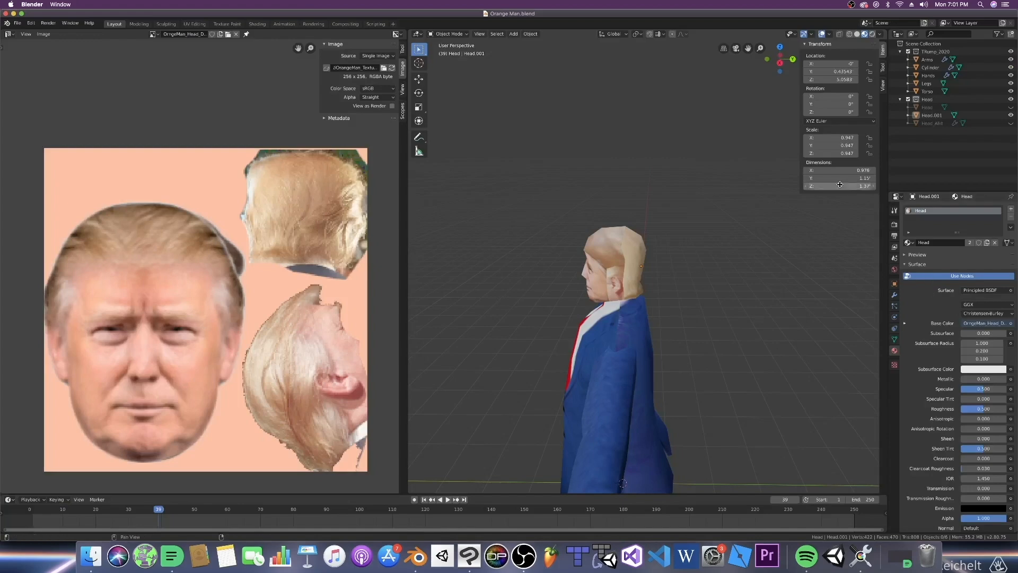
Paint over the head's hair seams with the brush Blend set to Linear Burn
{"action": "left_click", "coordinate": [226, 24]}
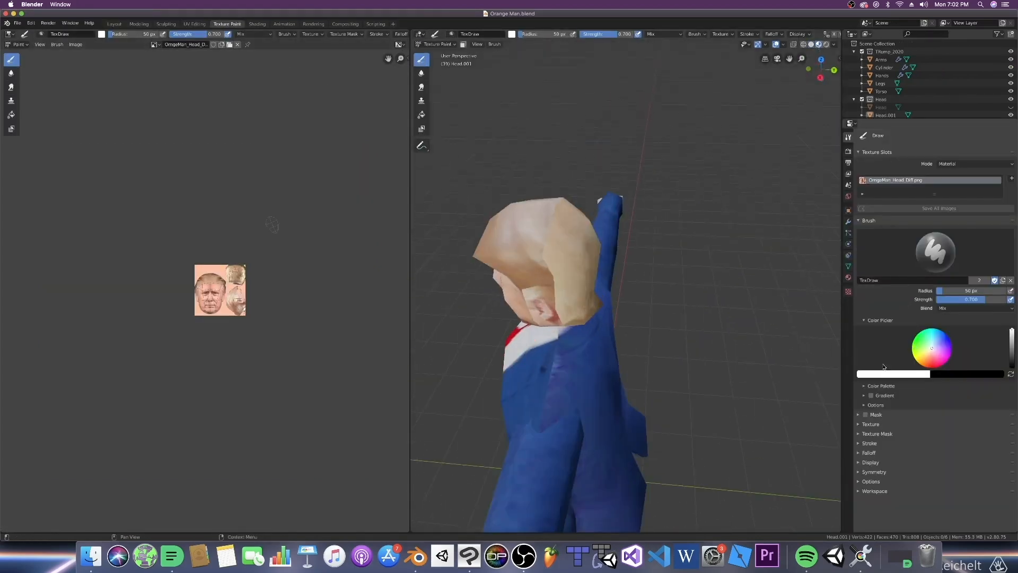
{"action": "left_click", "coordinate": [913, 334]}
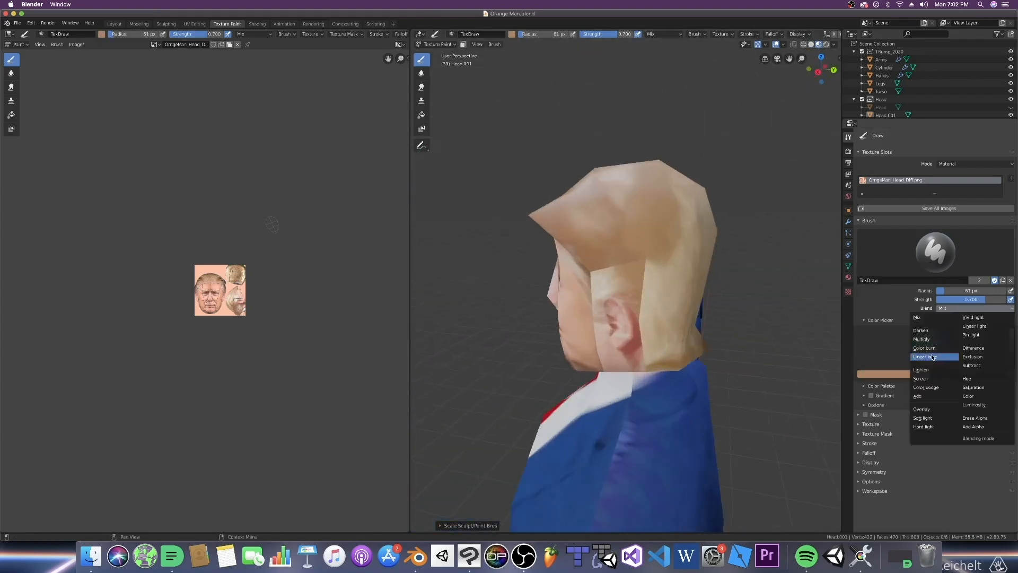
{"action": "left_click", "coordinate": [925, 357]}
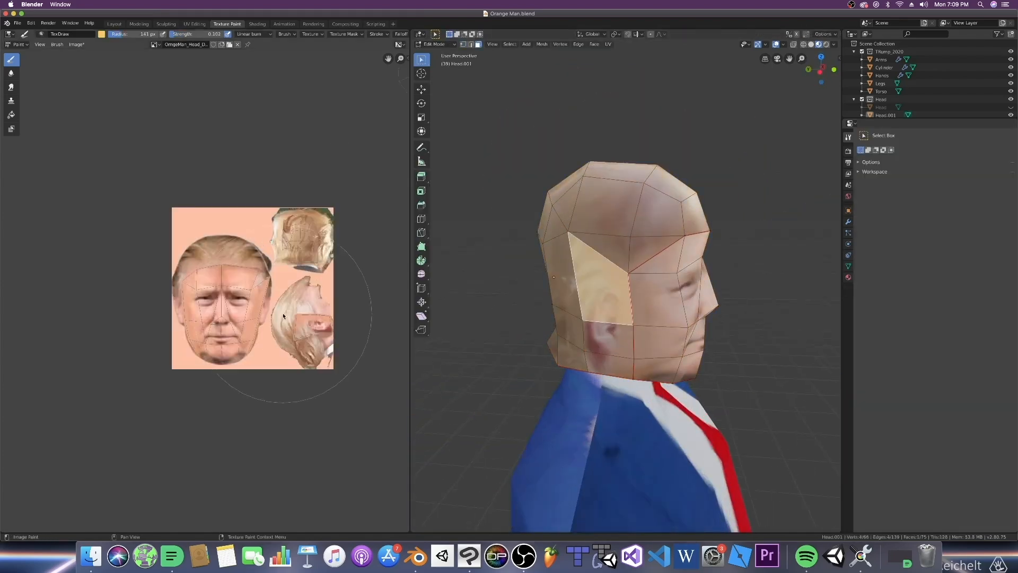
Repaint the hair-skin seams with the brush Blend set to Mix and return to the 3D model
{"action": "left_click", "coordinate": [137, 25]}
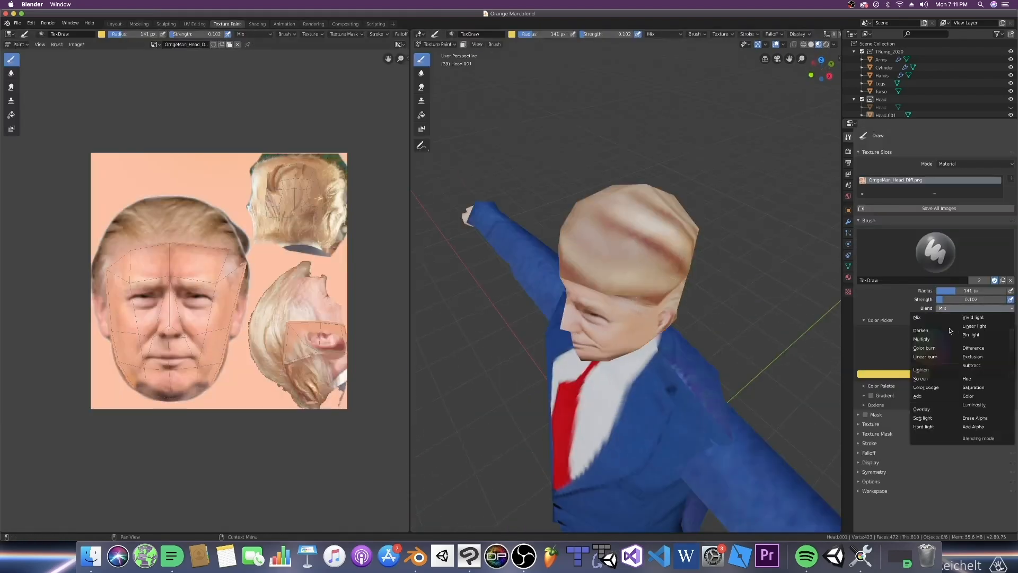
{"action": "left_click", "coordinate": [921, 339]}
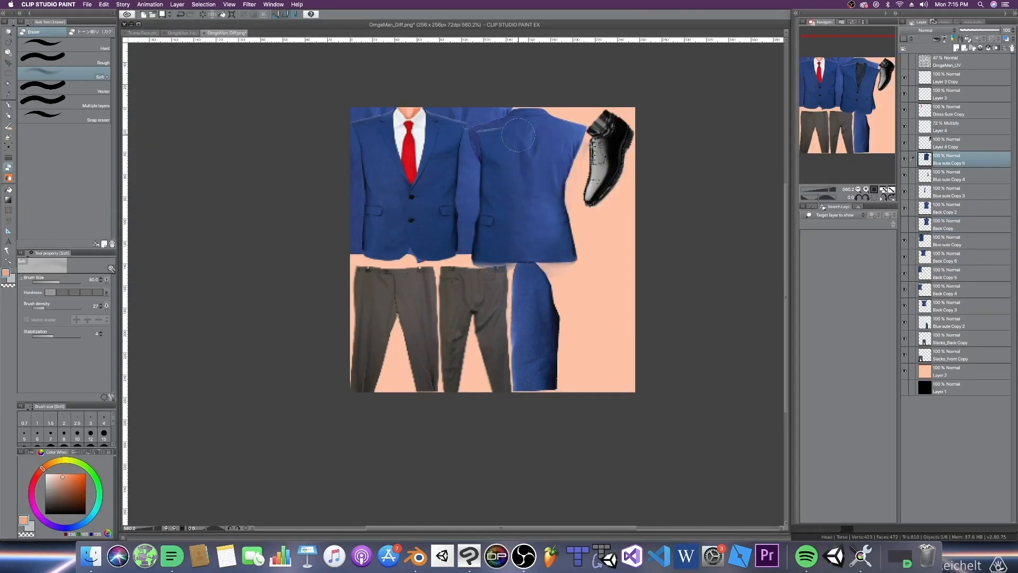
{"action": "left_click", "coordinate": [414, 557]}
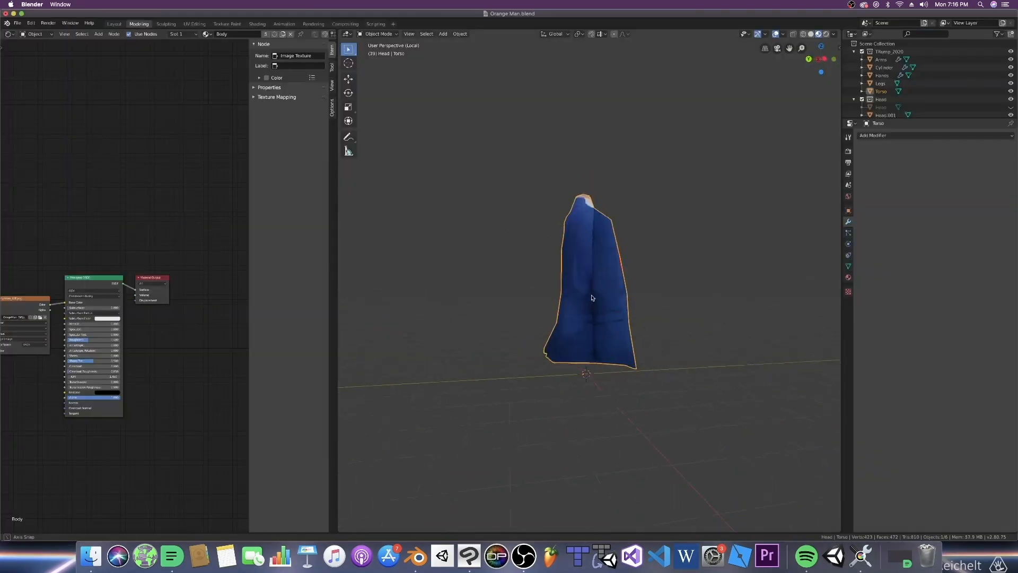
Paint touch-ups on the sleeve with Screen blend and check the jacket's UV mapping
{"action": "left_click", "coordinate": [144, 554]}
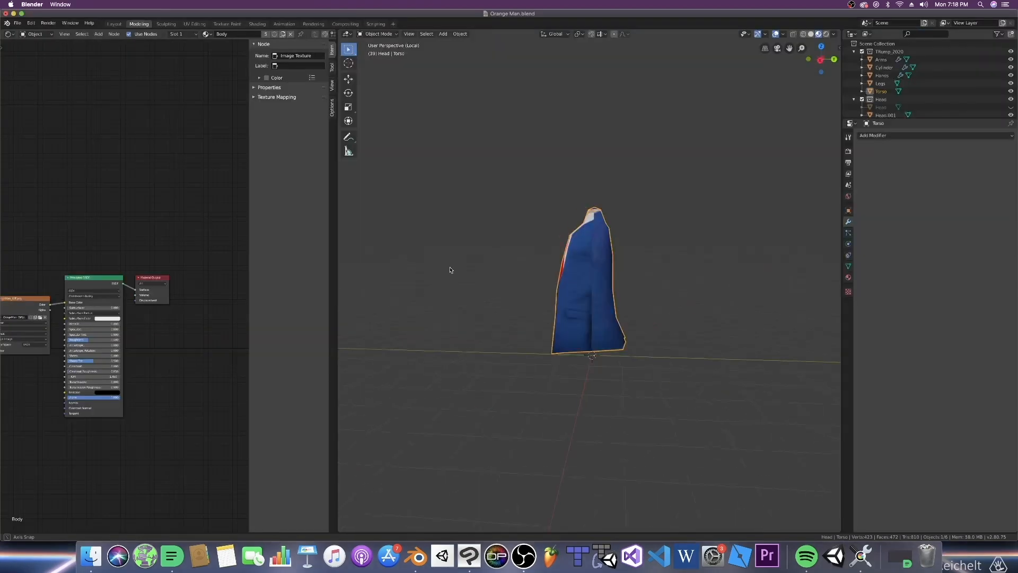
{"action": "left_click", "coordinate": [227, 25]}
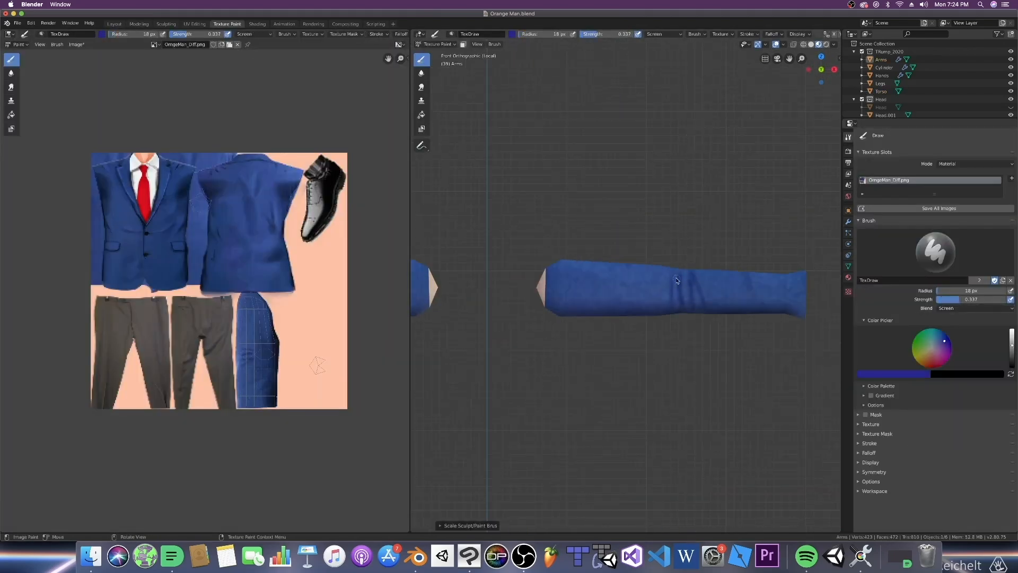
{"action": "left_click", "coordinate": [138, 24]}
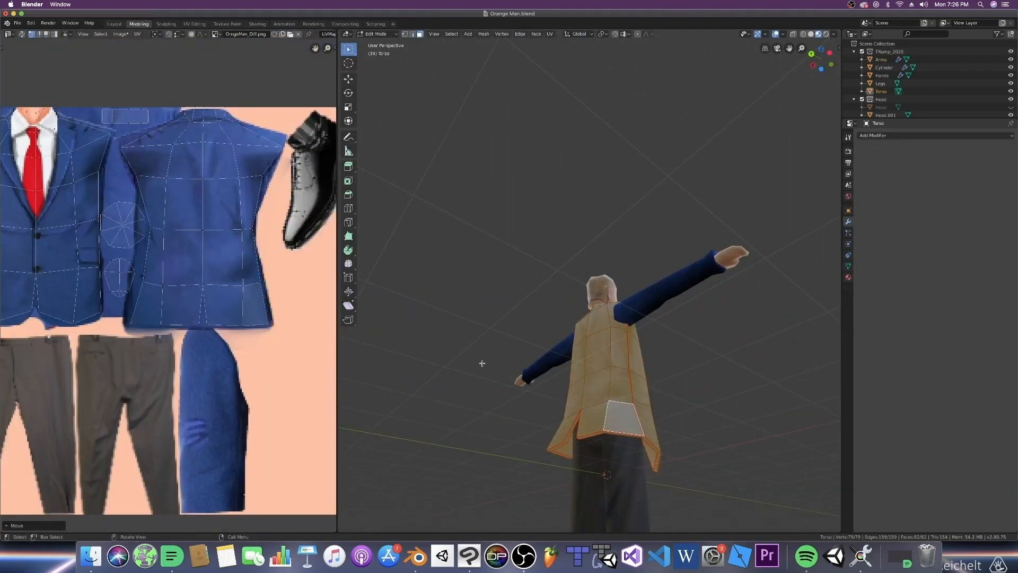
Isolate the Hands mesh and paint skin tone on it with Linear Burn
{"action": "left_click", "coordinate": [227, 24]}
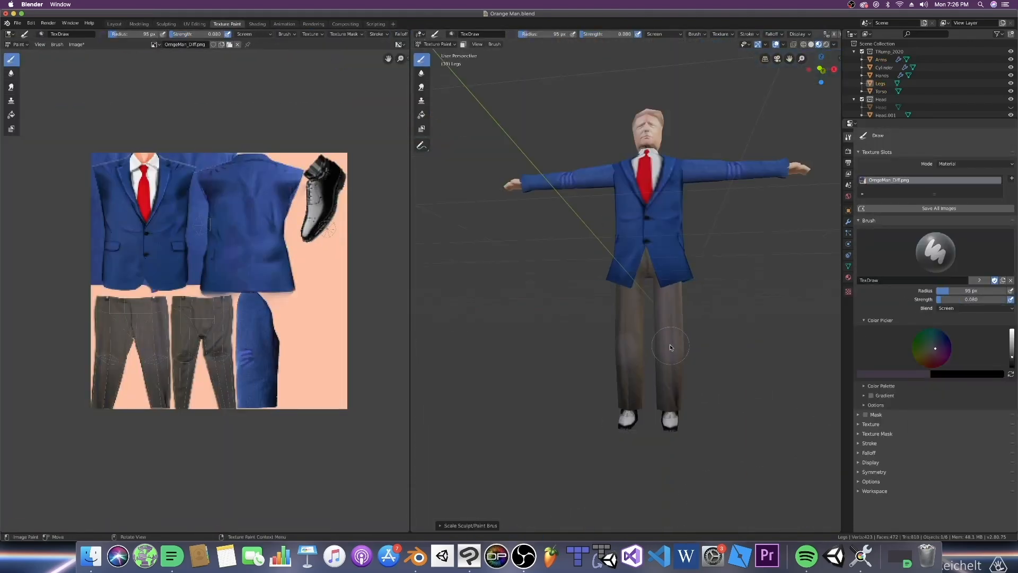
{"action": "left_click", "coordinate": [138, 24]}
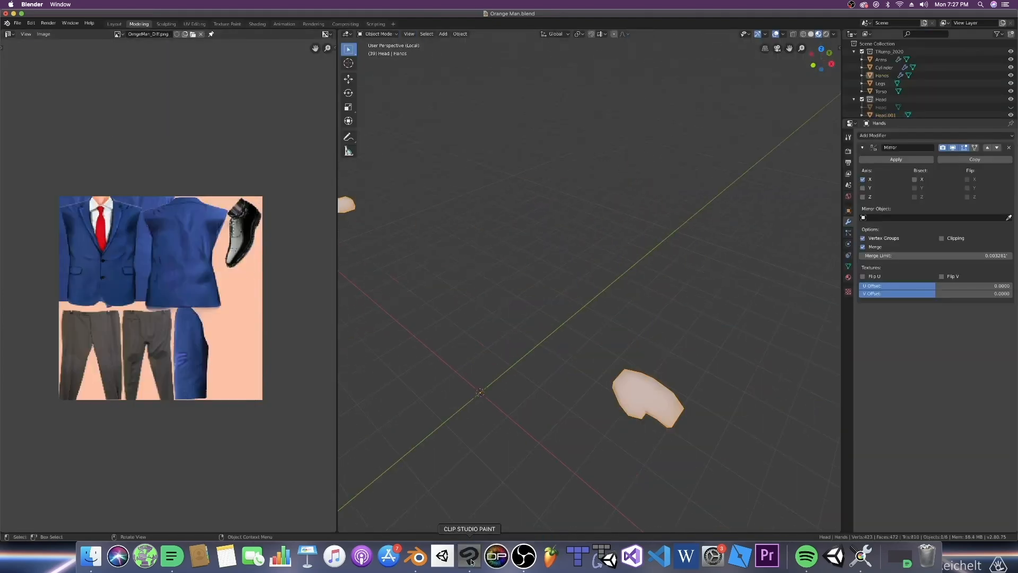
{"action": "left_click", "coordinate": [227, 24]}
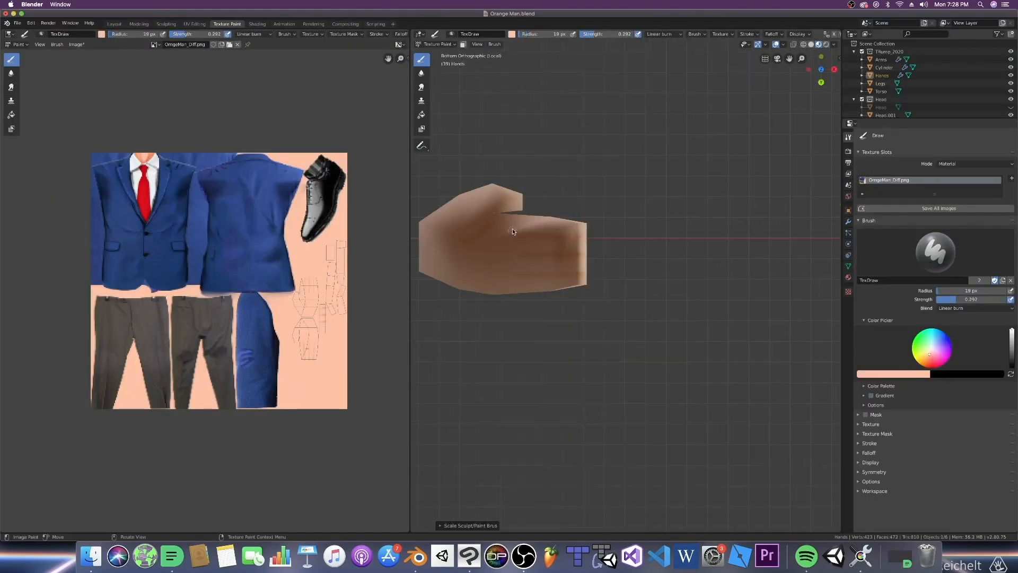